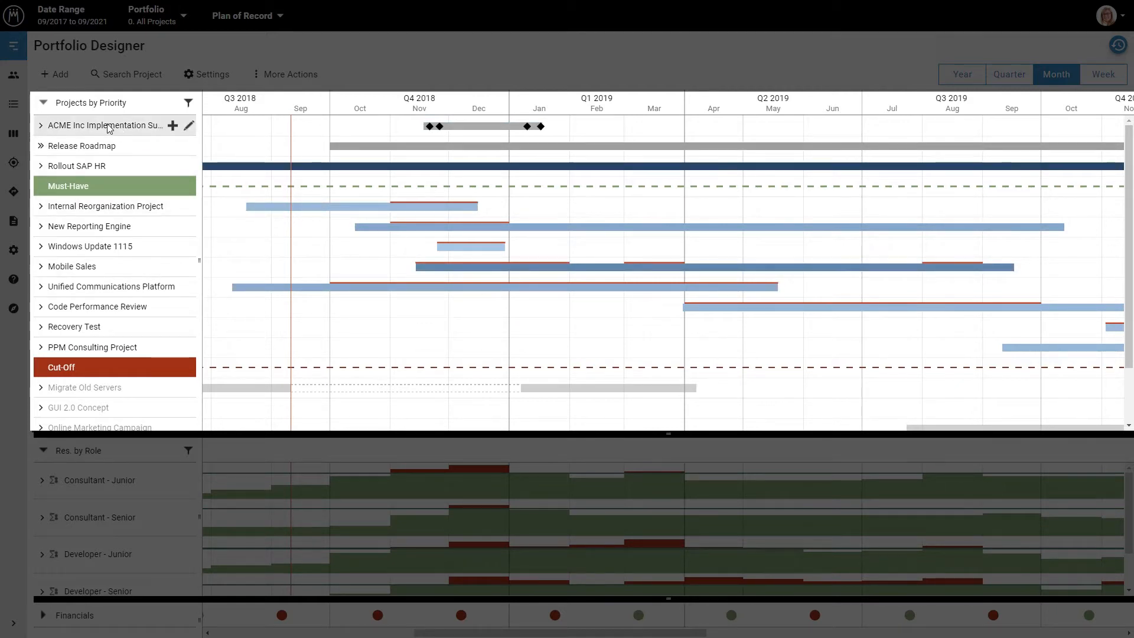
- Expand and collapse Release Roadmap and ACME Inc Implementation Support to review their releases and staffing
click(40, 147)
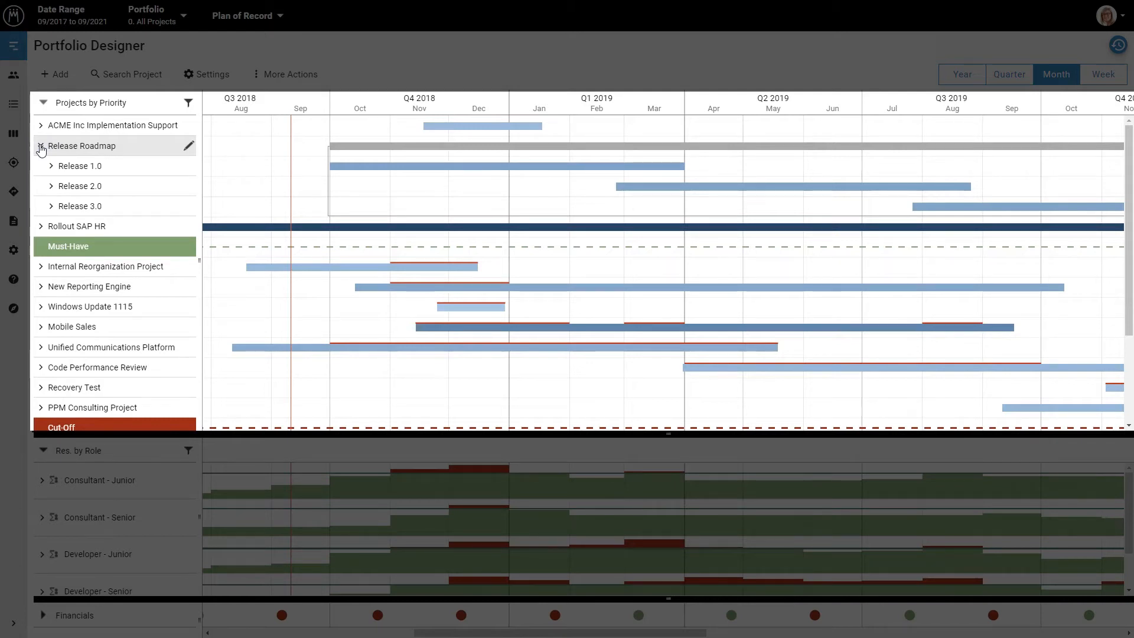
click(40, 146)
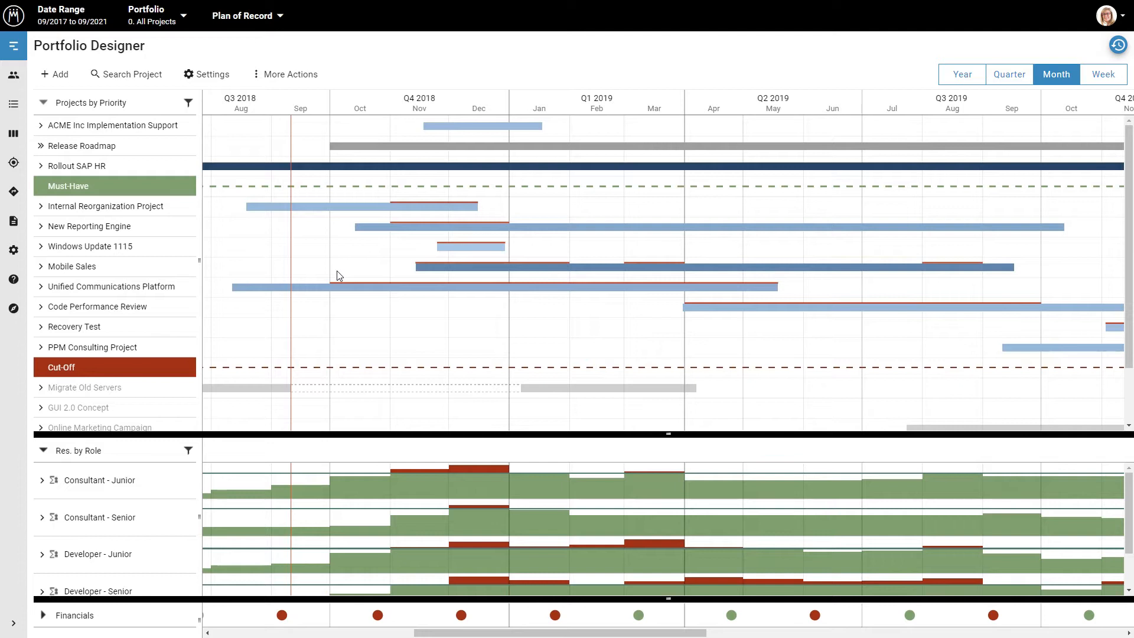
mouse_move(183, 177)
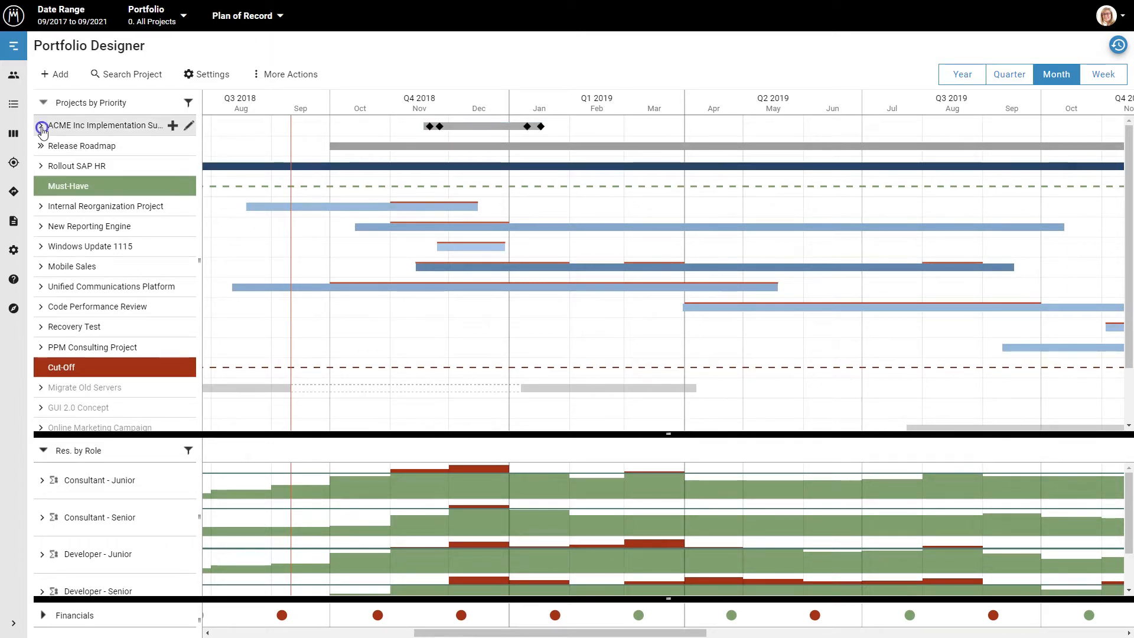
click(41, 126)
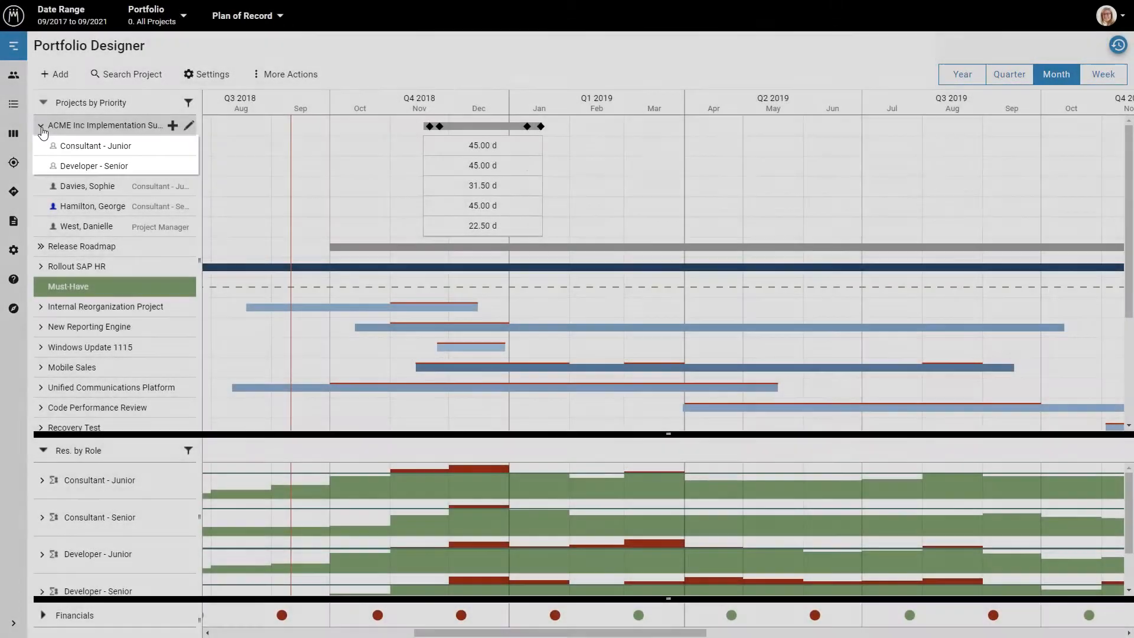
click(41, 126)
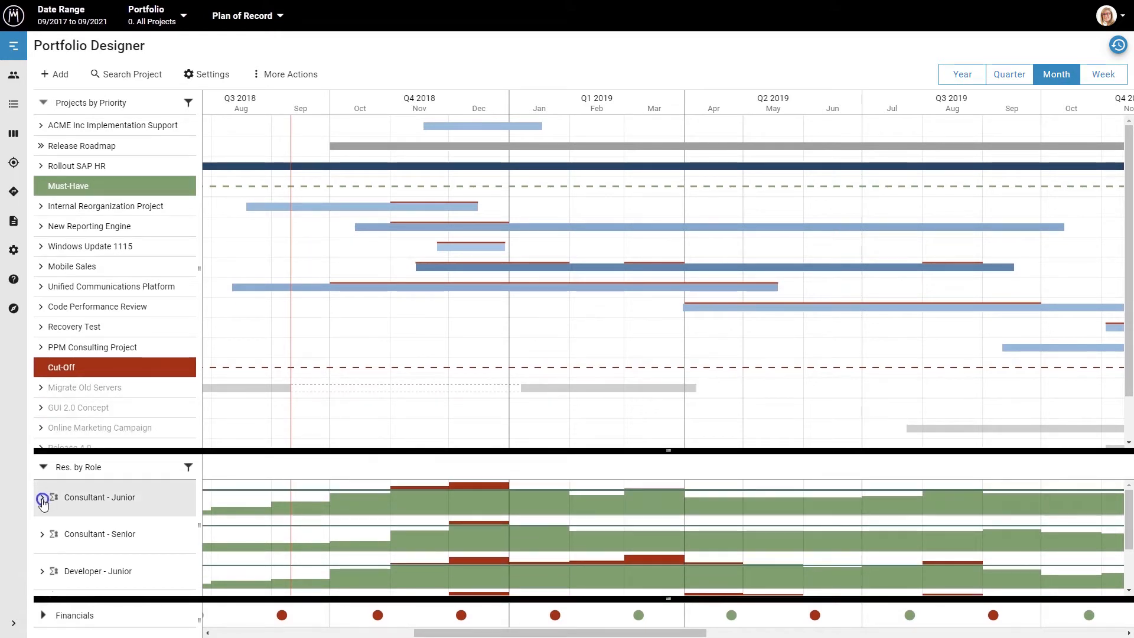
- Review the Consultant - Junior breakdown and filter the project list to projects needing that role
click(40, 497)
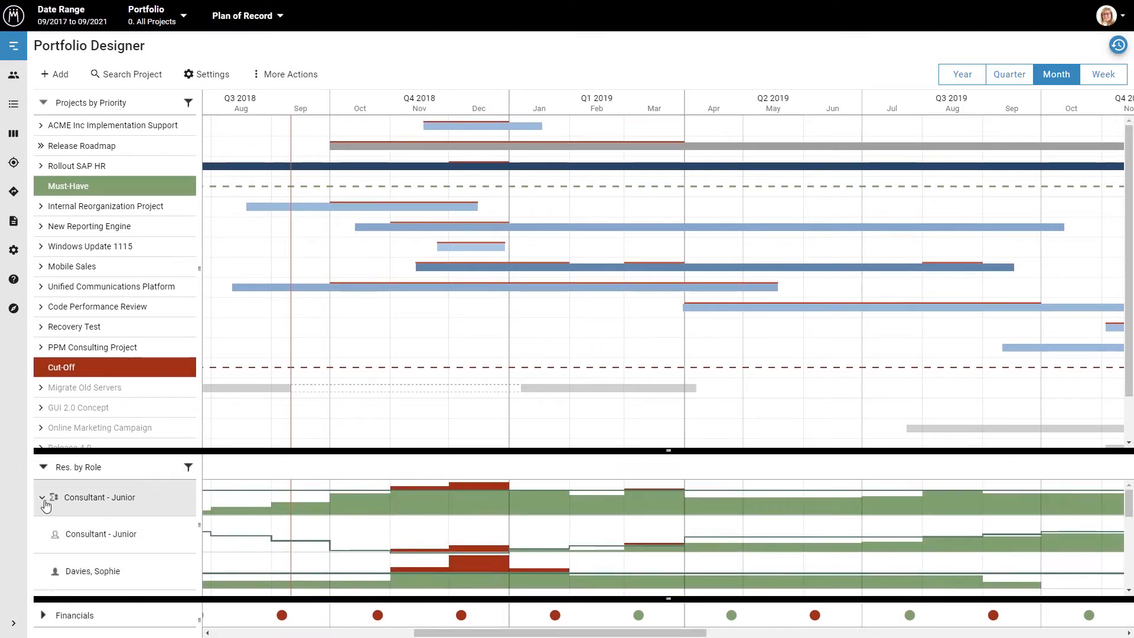
click(43, 497)
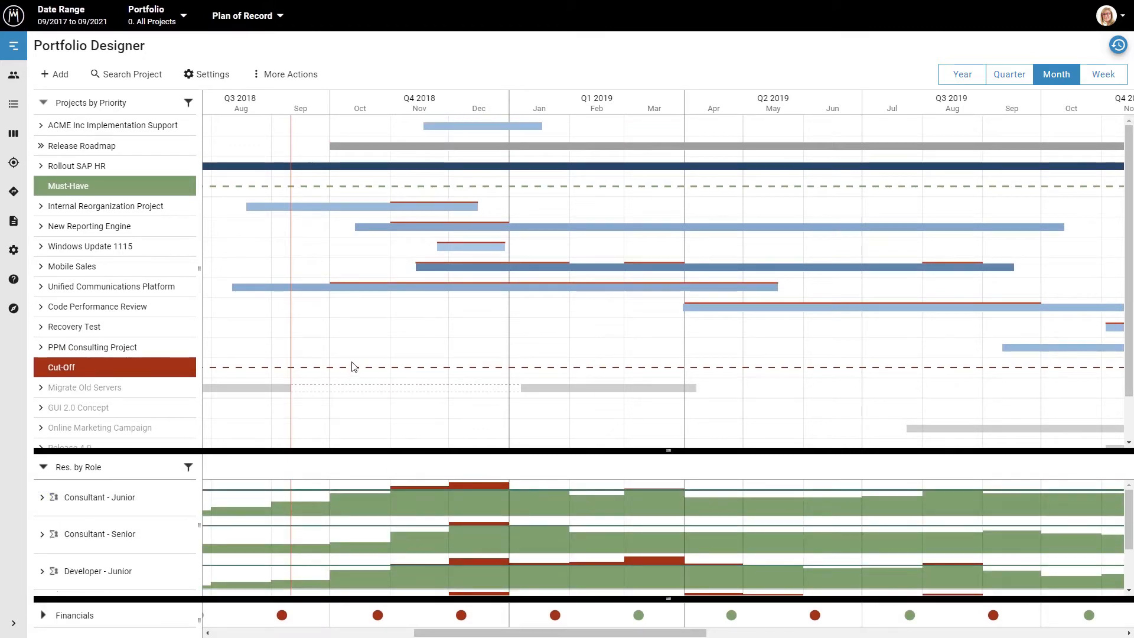
mouse_move(365, 359)
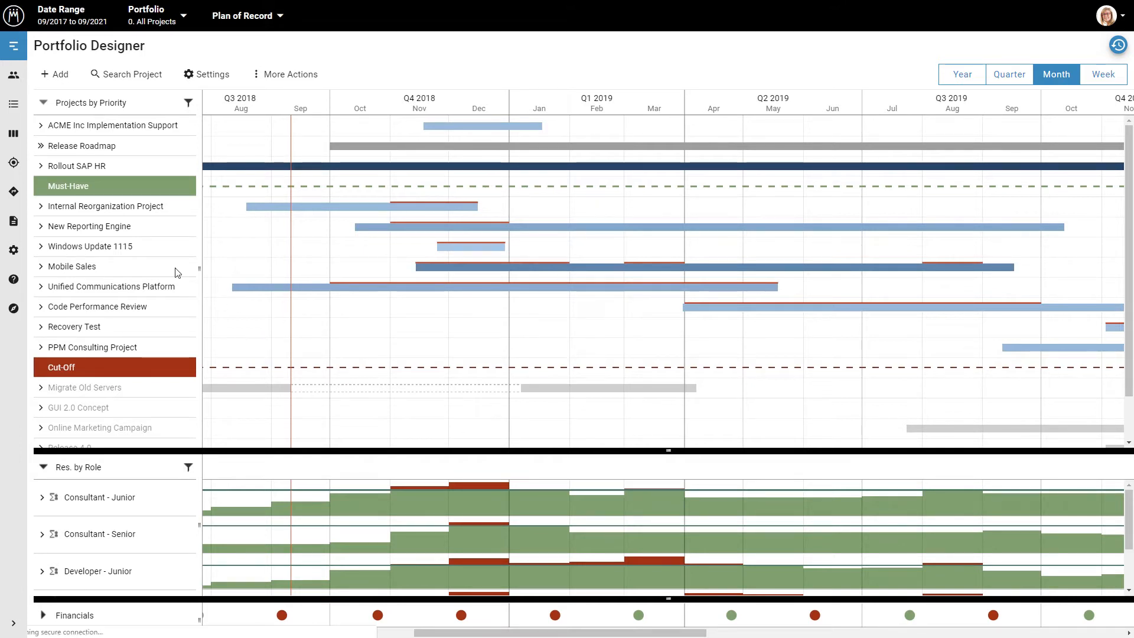
click(90, 225)
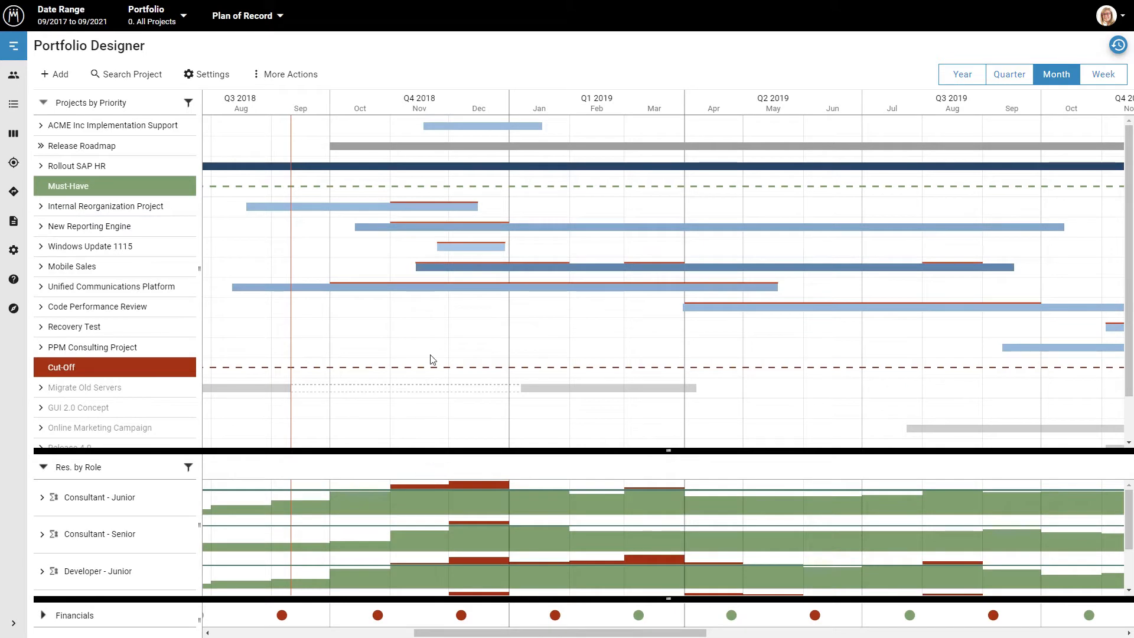
mouse_move(430, 333)
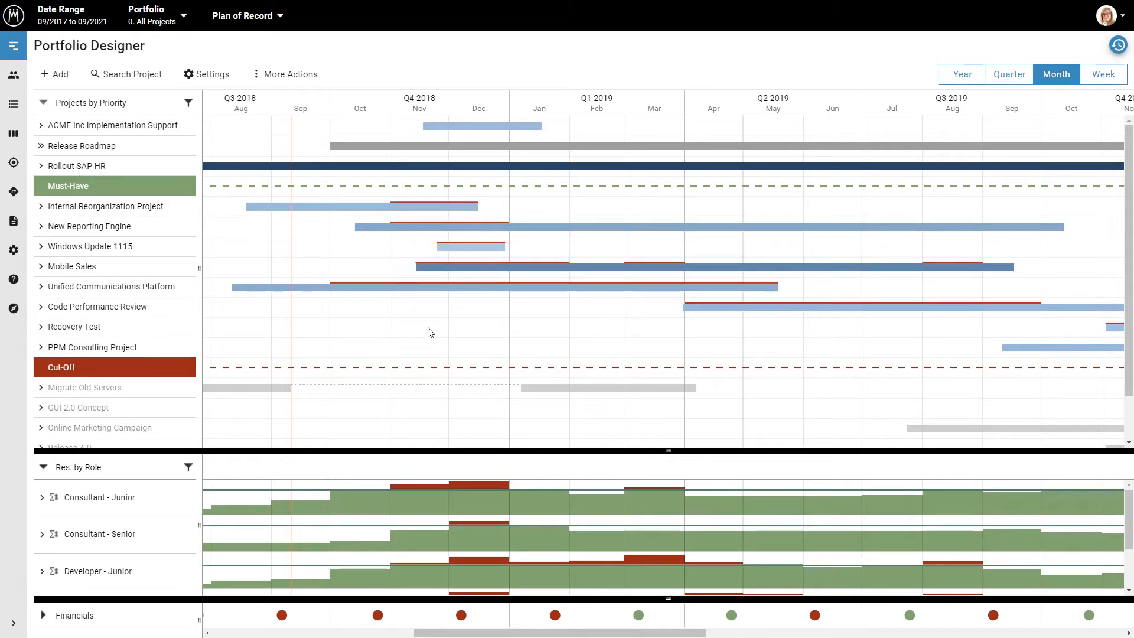
mouse_move(395, 346)
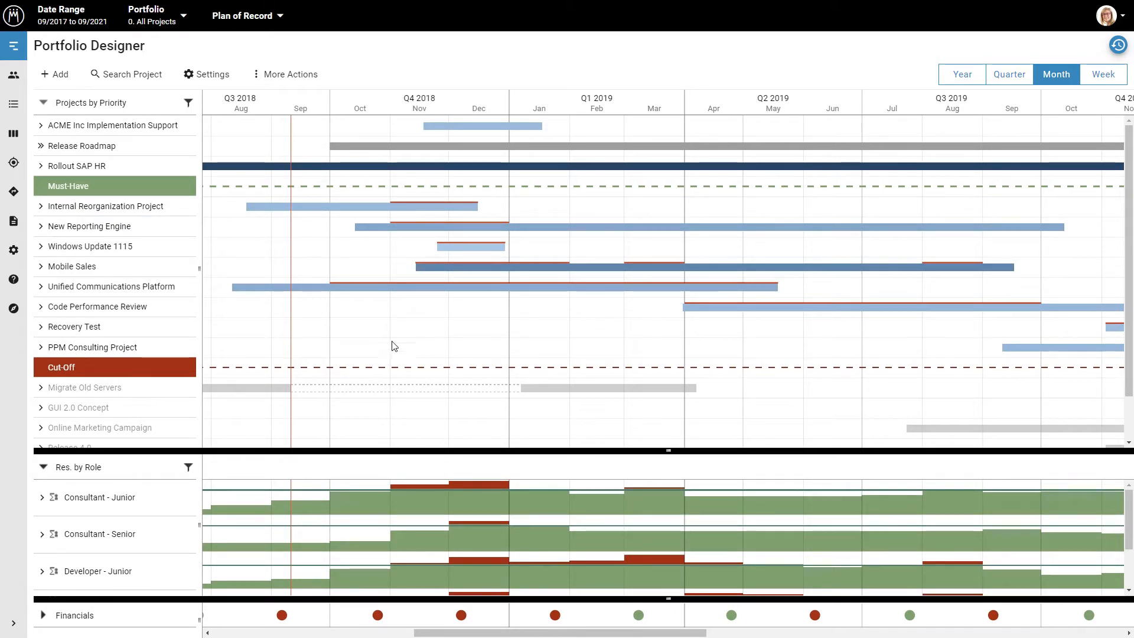
click(99, 497)
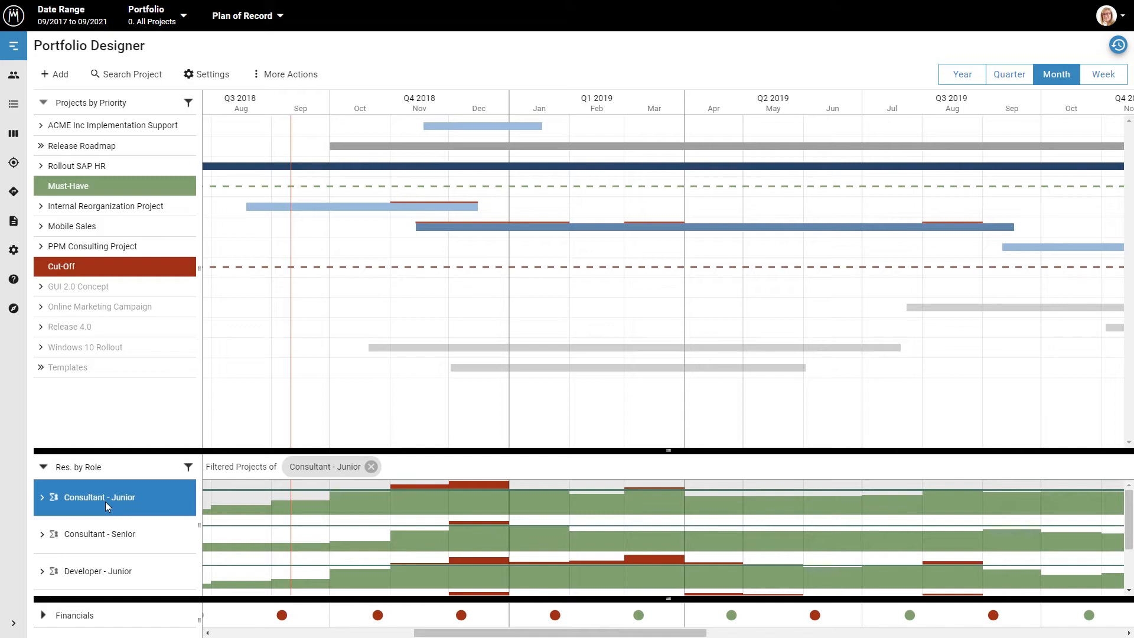
mouse_move(371, 466)
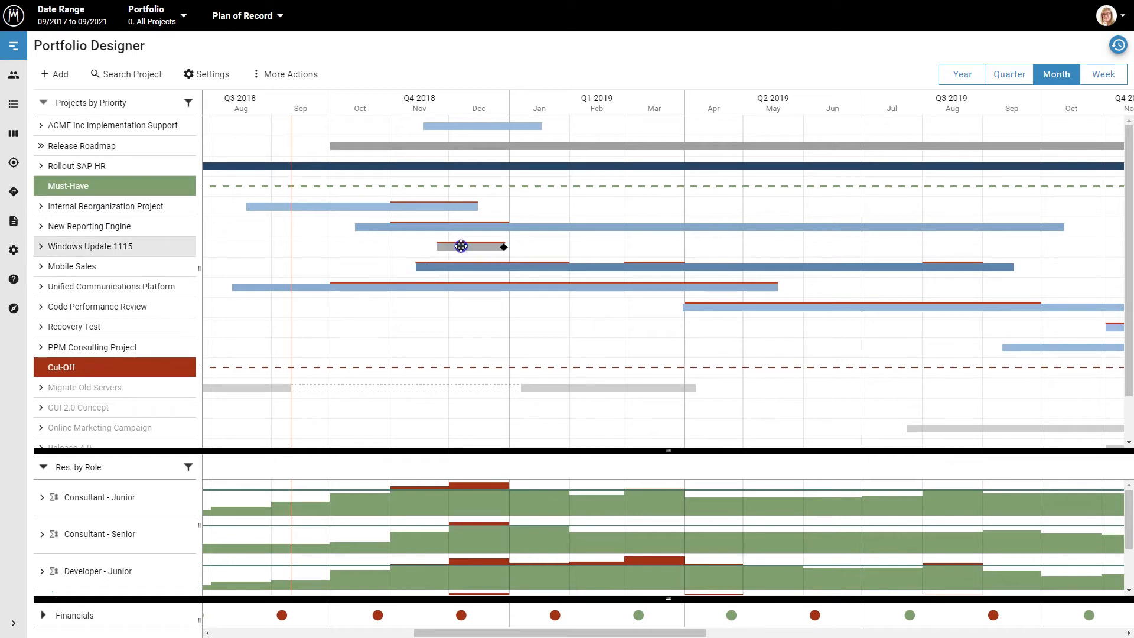
- Move Windows Update 1115 so it starts in January 2019
click(90, 246)
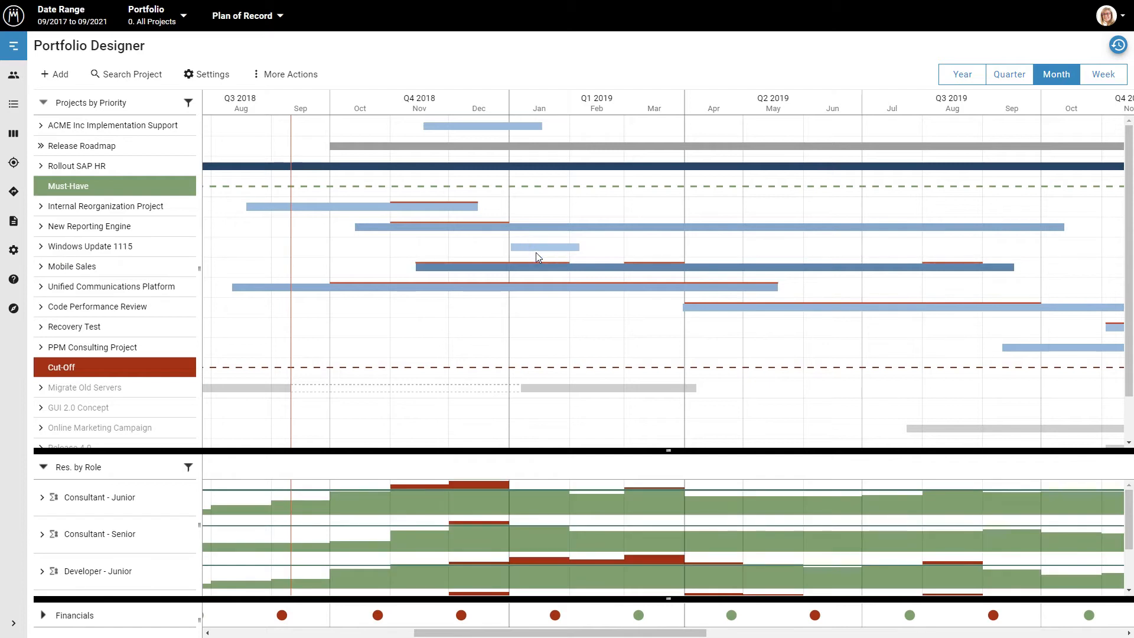
mouse_move(532, 258)
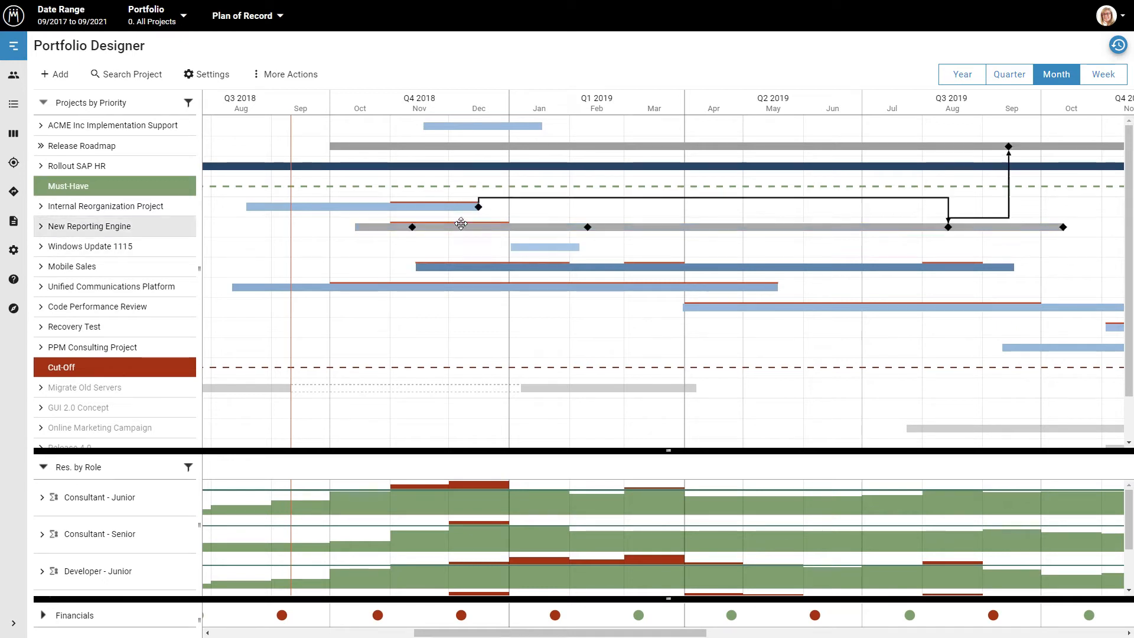
- Interrupt Internal Reorganization Project and push its second part to April–May 2019
right_click(459, 224)
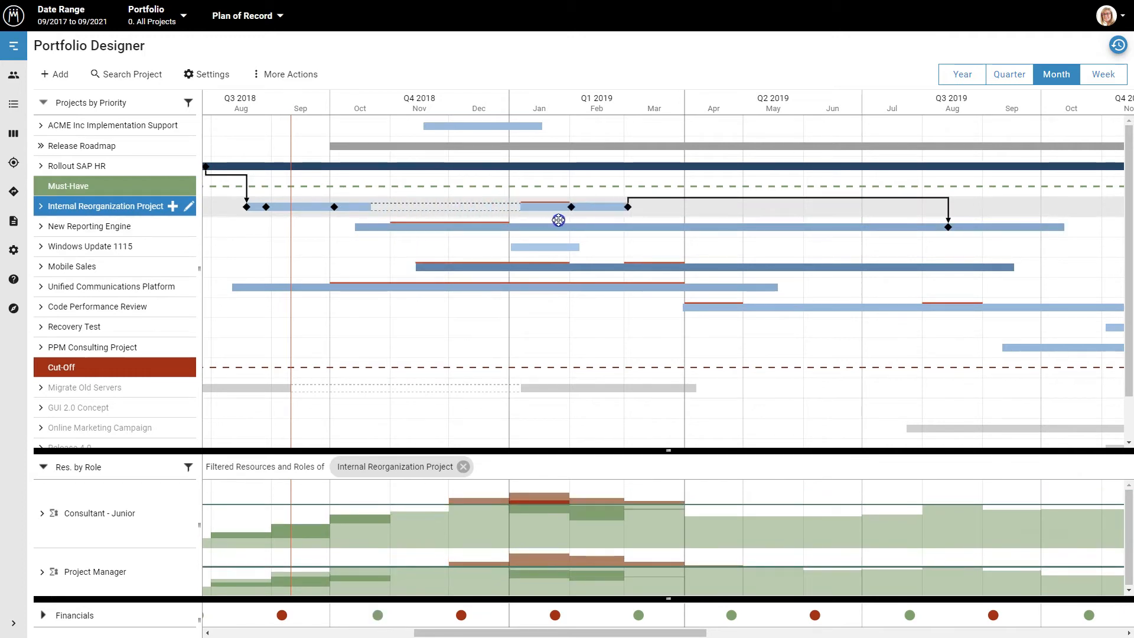
drag(559, 220, 701, 219)
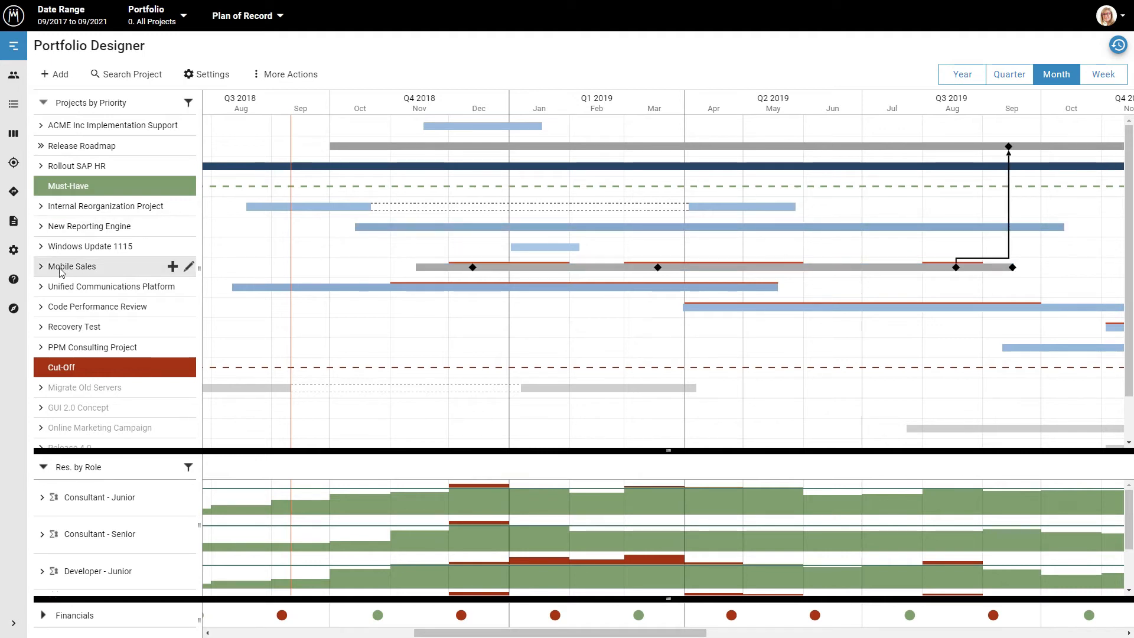
- Move Mobile Sales up the priority list to rank above Rollout SAP HR
click(71, 229)
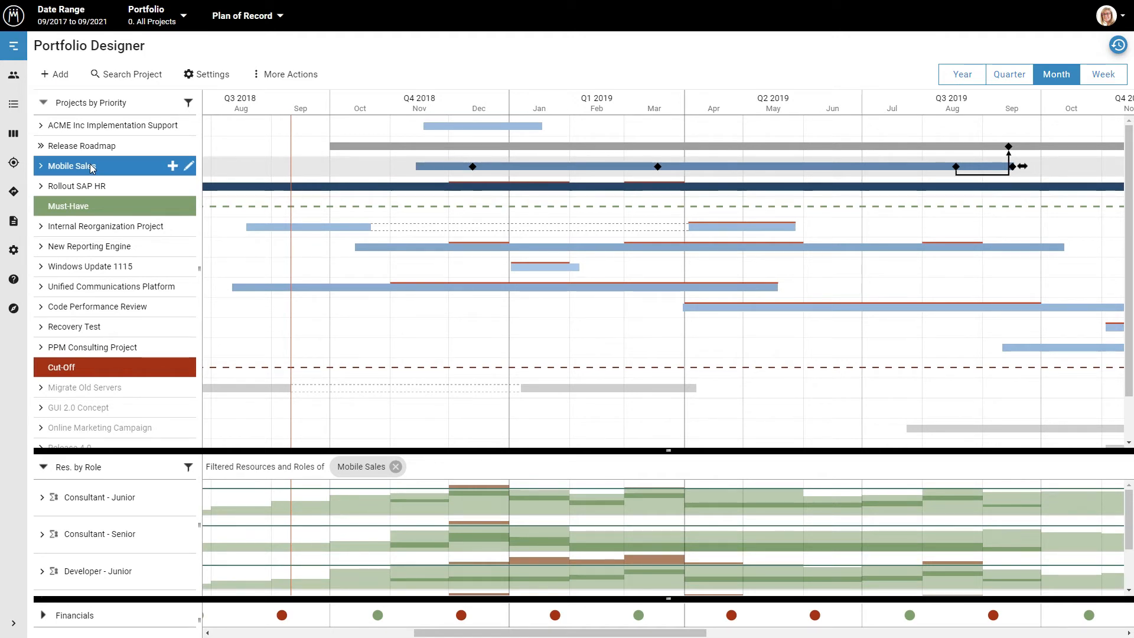
mouse_move(377, 330)
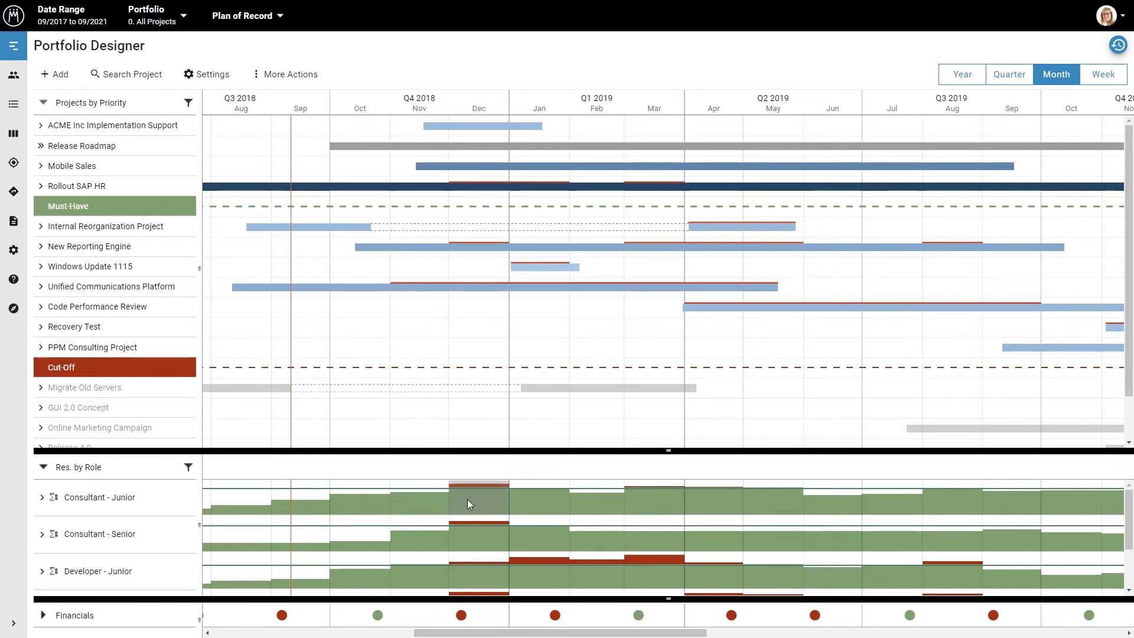
- Highlight each project's share of Consultant - Junior demand in the detailed breakdown
click(99, 497)
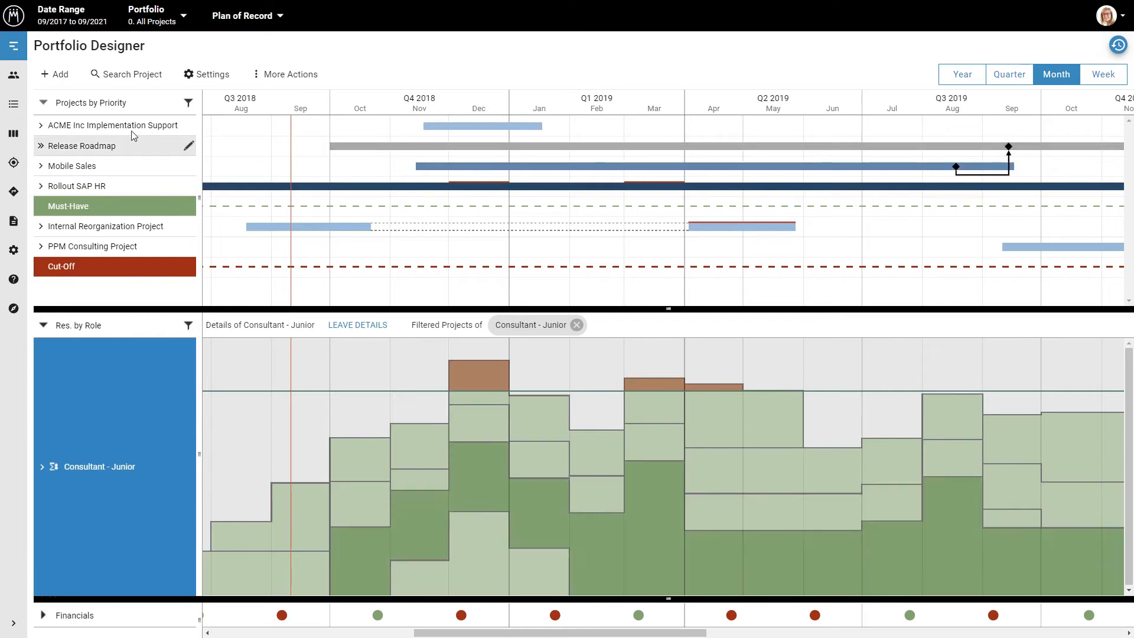
click(109, 125)
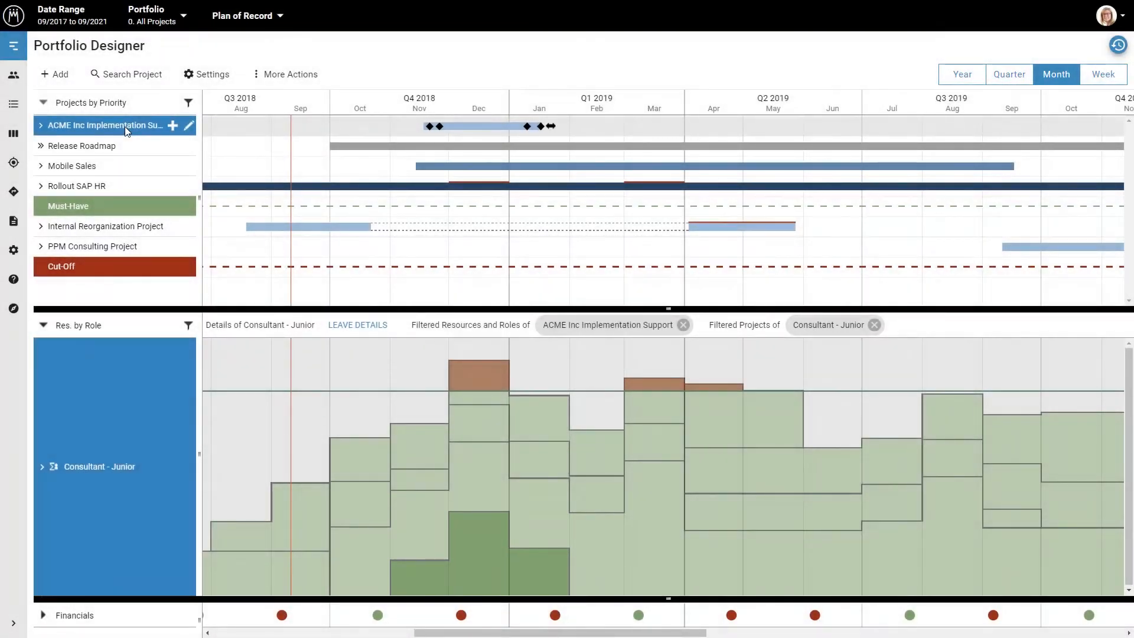
click(81, 146)
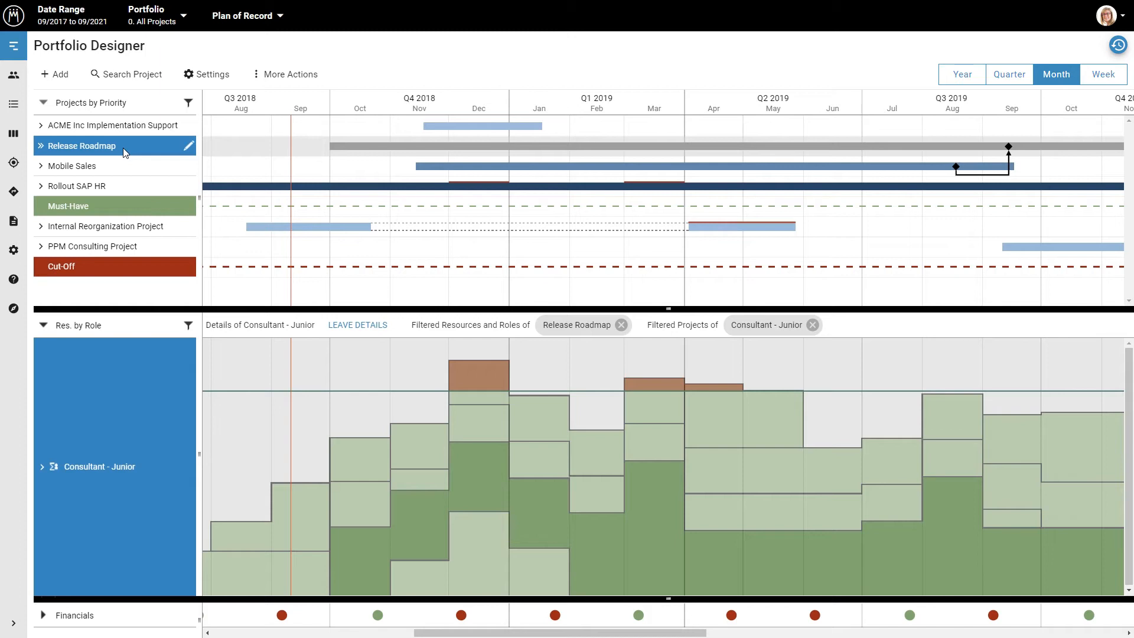
click(71, 166)
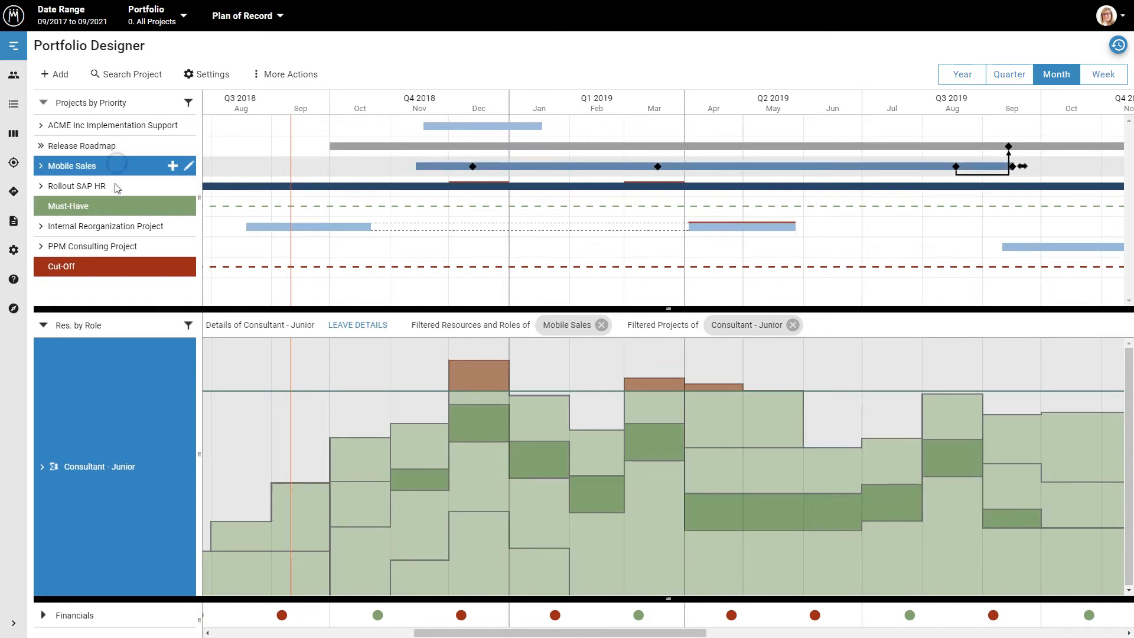
click(105, 225)
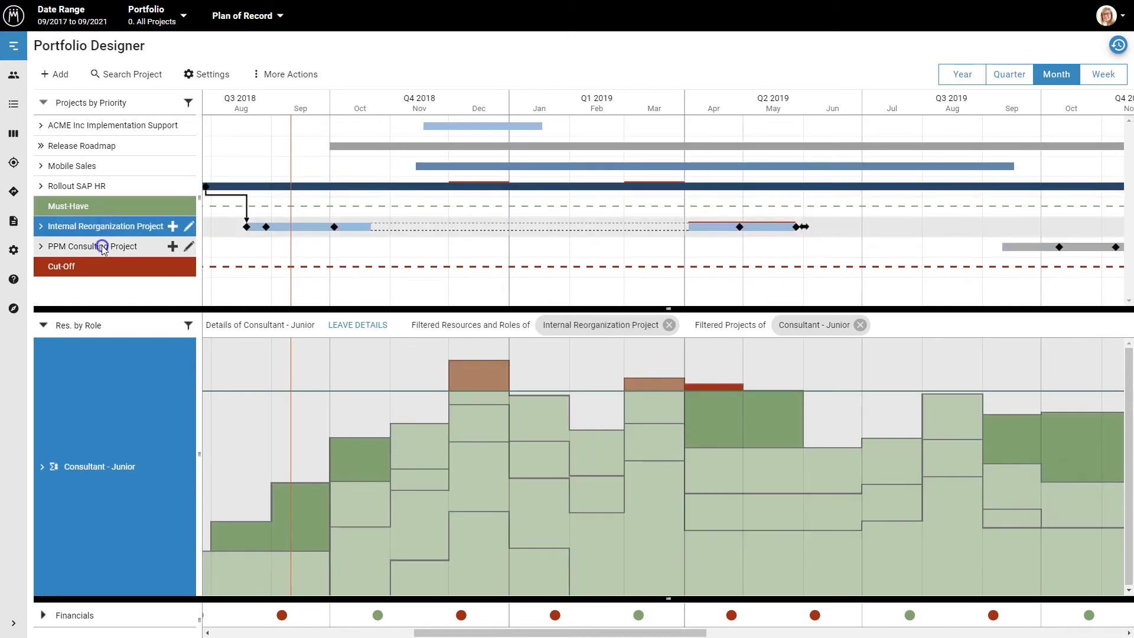
click(72, 166)
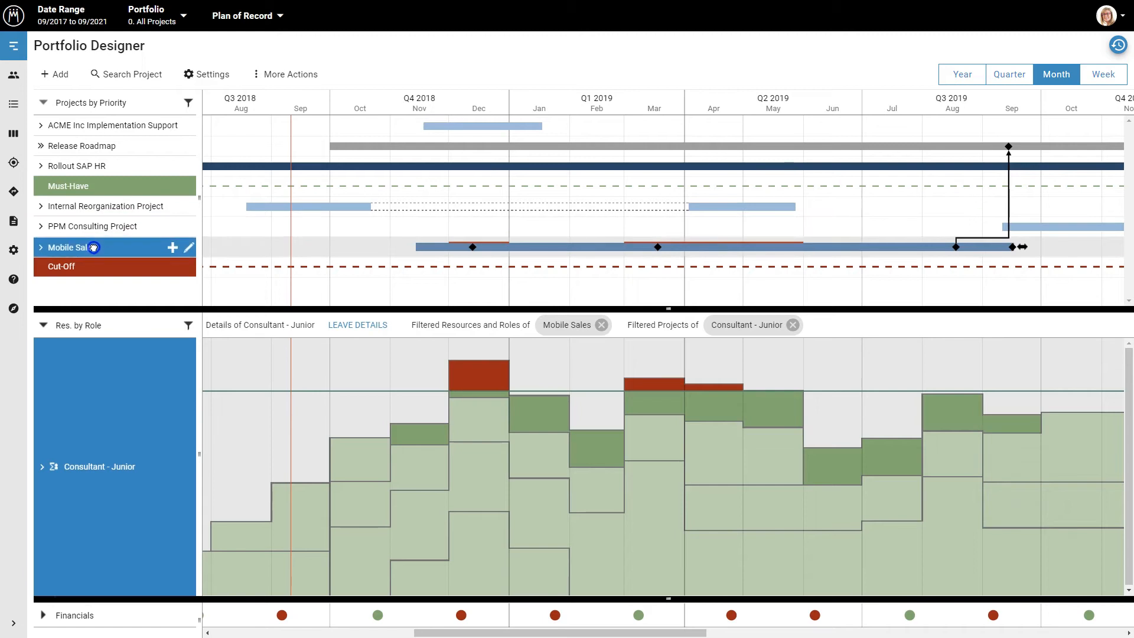
- Move Mobile Sales back up above Rollout SAP HR
drag(72, 247, 72, 169)
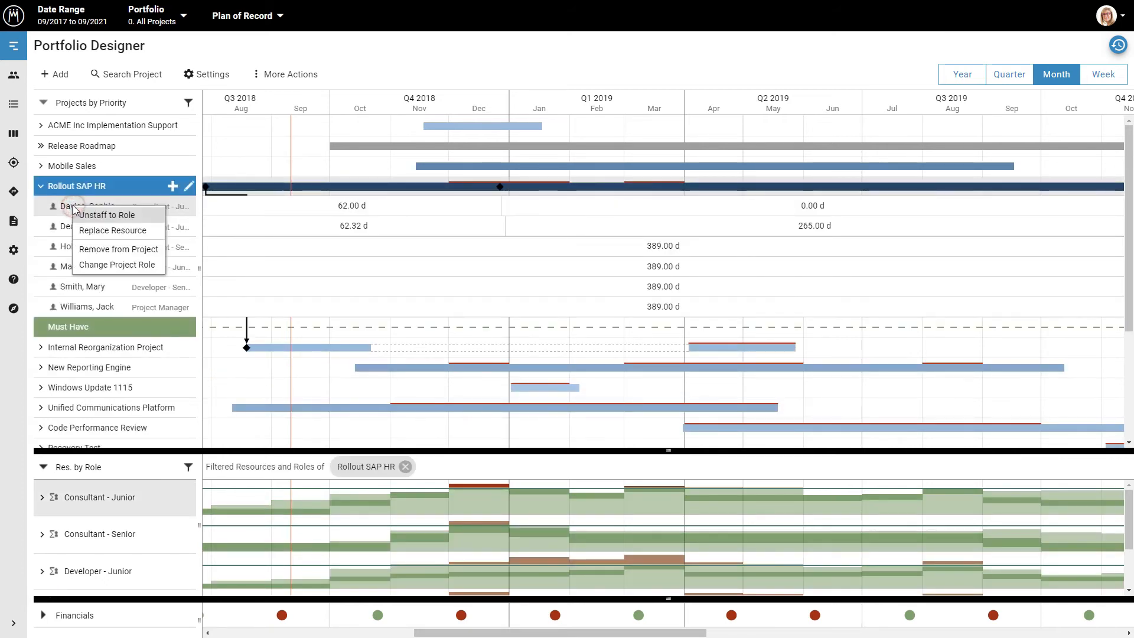
click(40, 187)
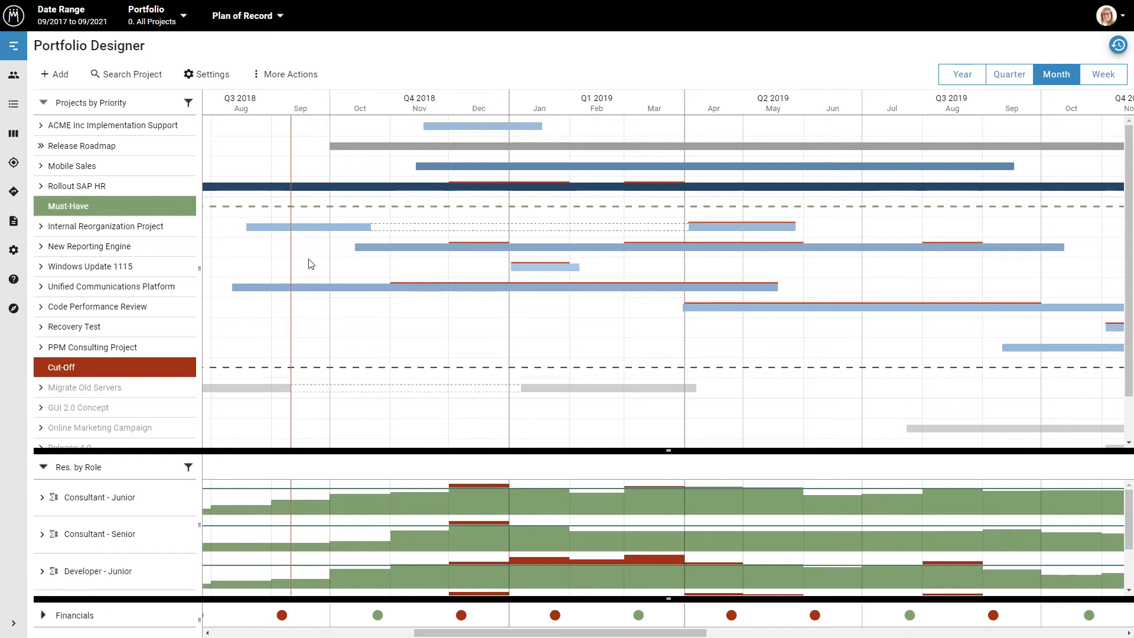
mouse_move(302, 257)
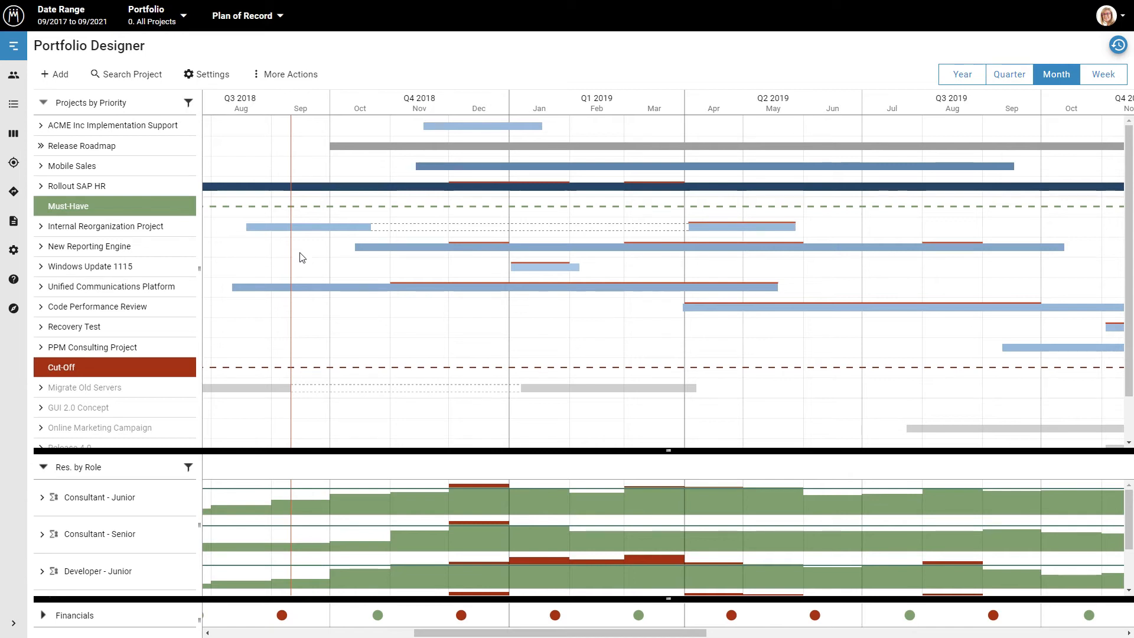
click(55, 74)
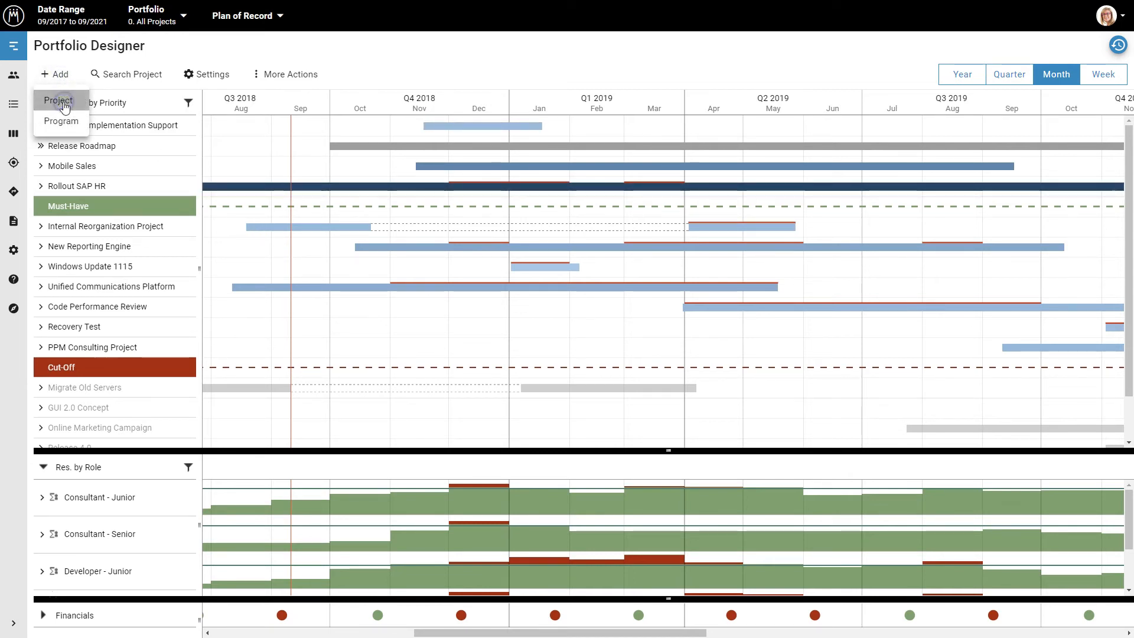
- Create a new project named JIRA Integration with the default dates
click(58, 101)
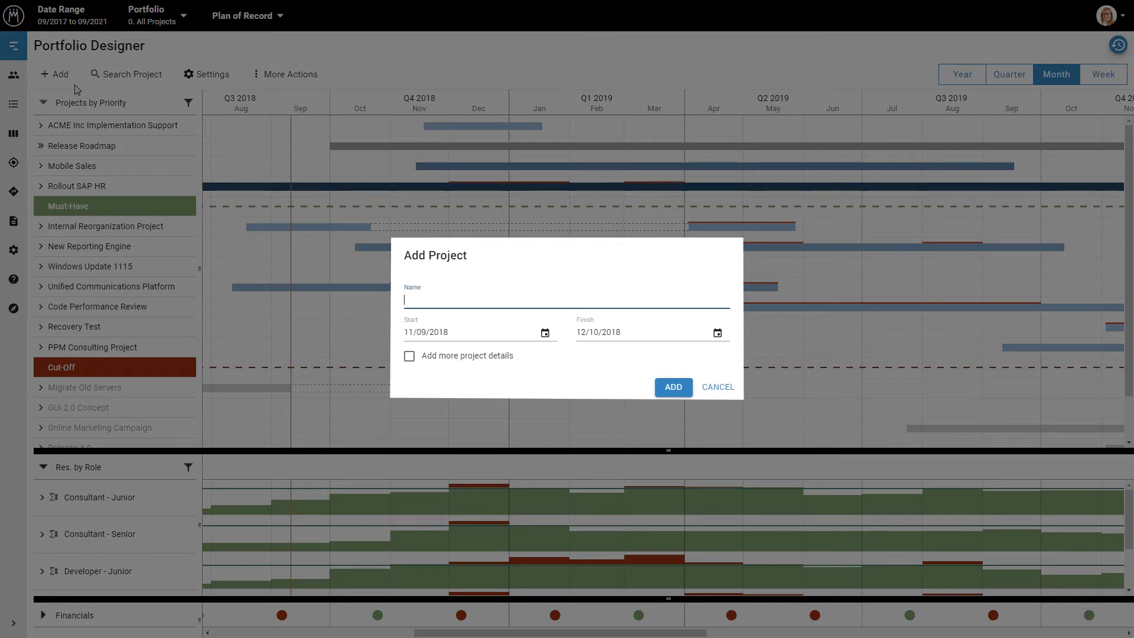
text(JIRA Integration)
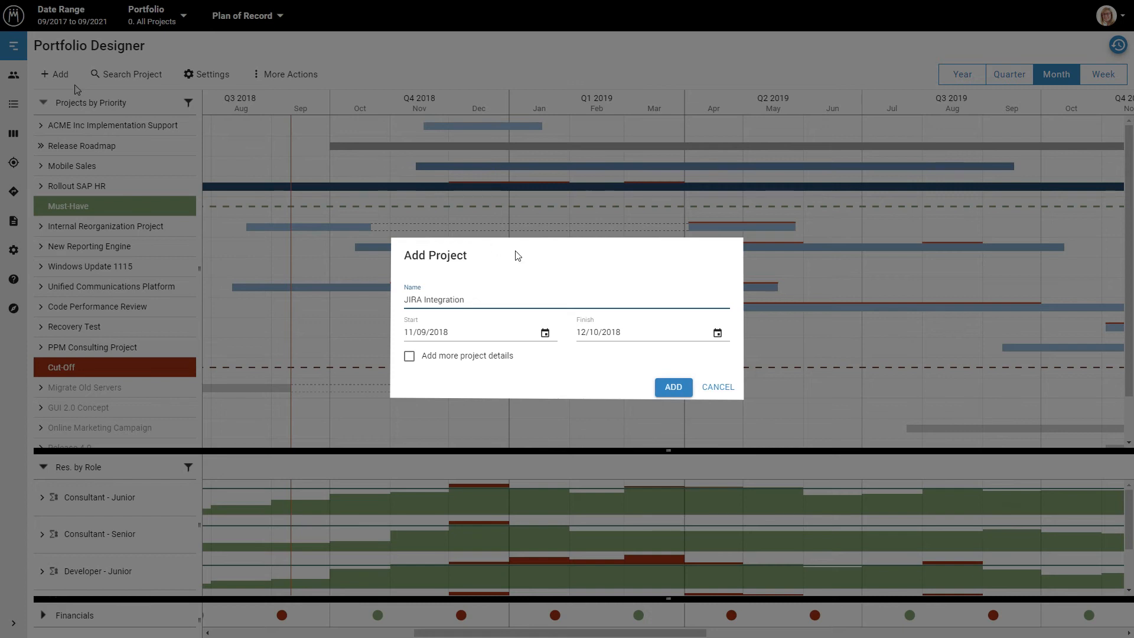
click(674, 386)
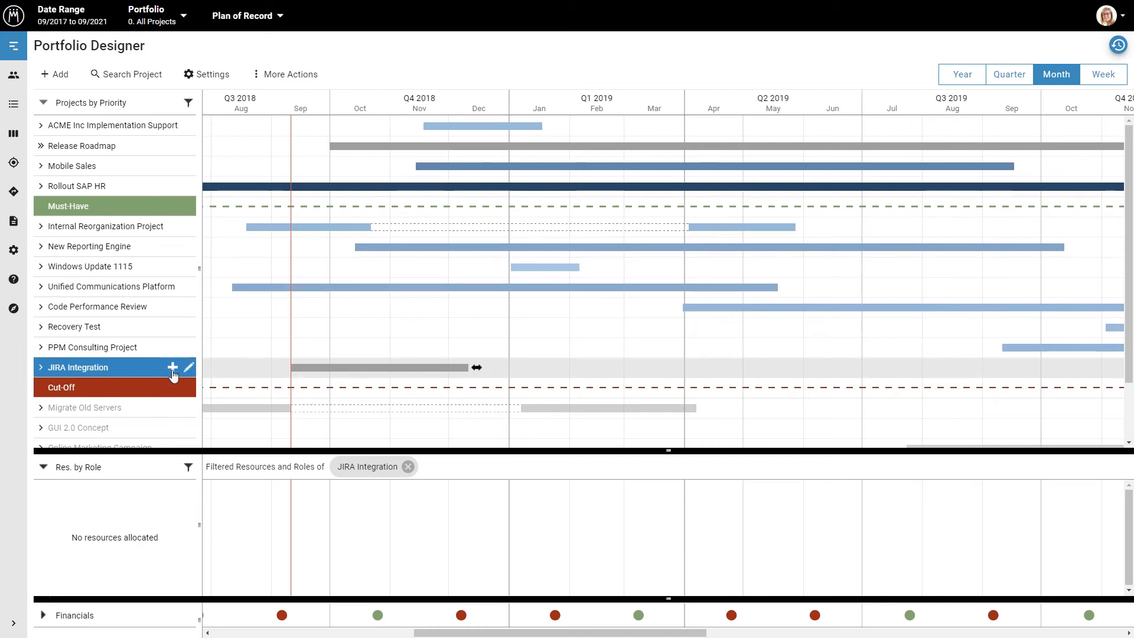
- Allocate the project manager (search 'danie') and a Developer - Junior role to JIRA Integration
click(172, 367)
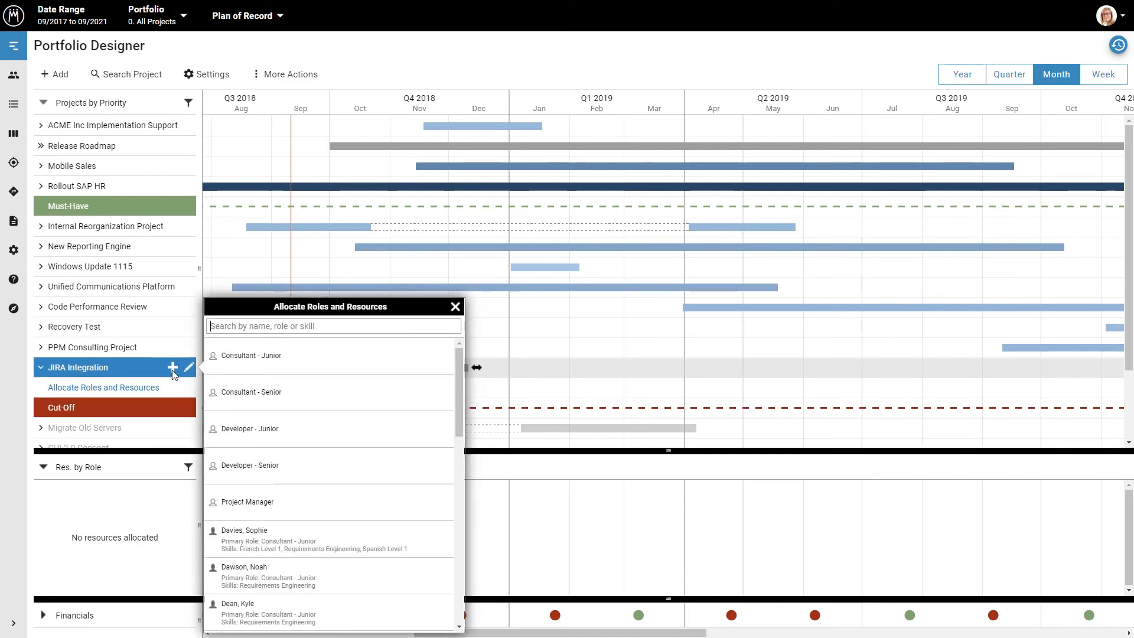
text(danie)
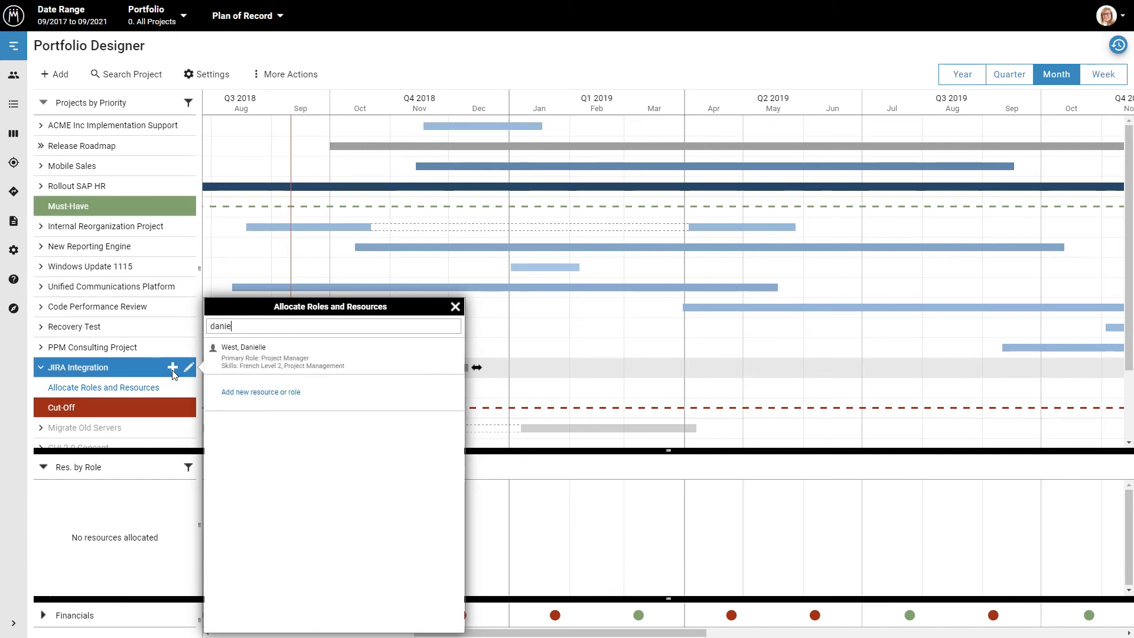
click(244, 352)
text(da)
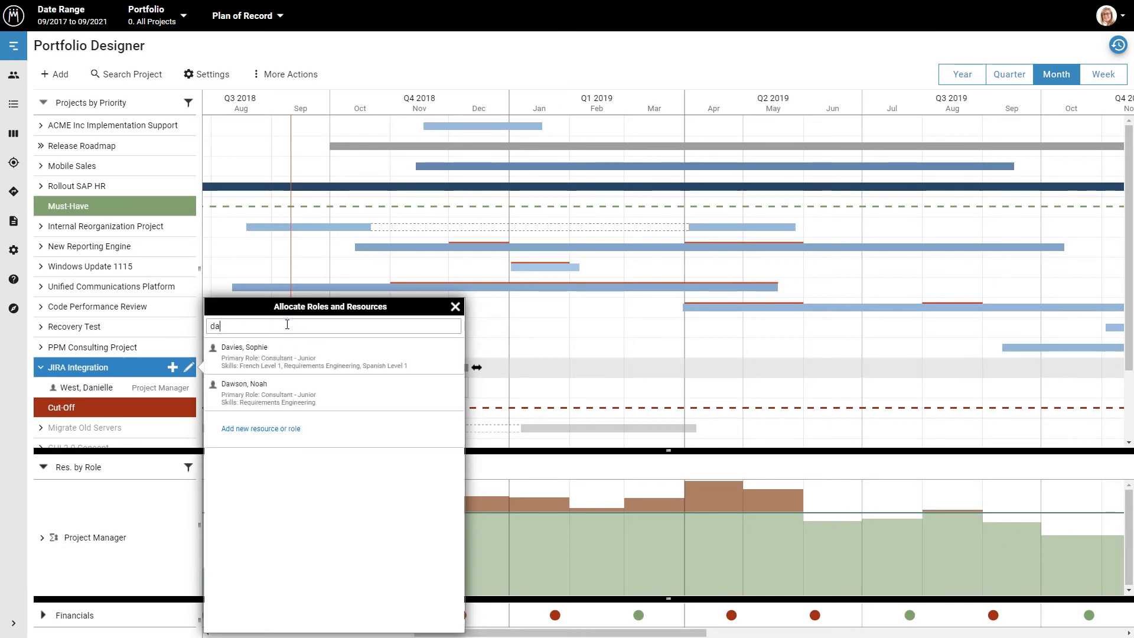
text(deve)
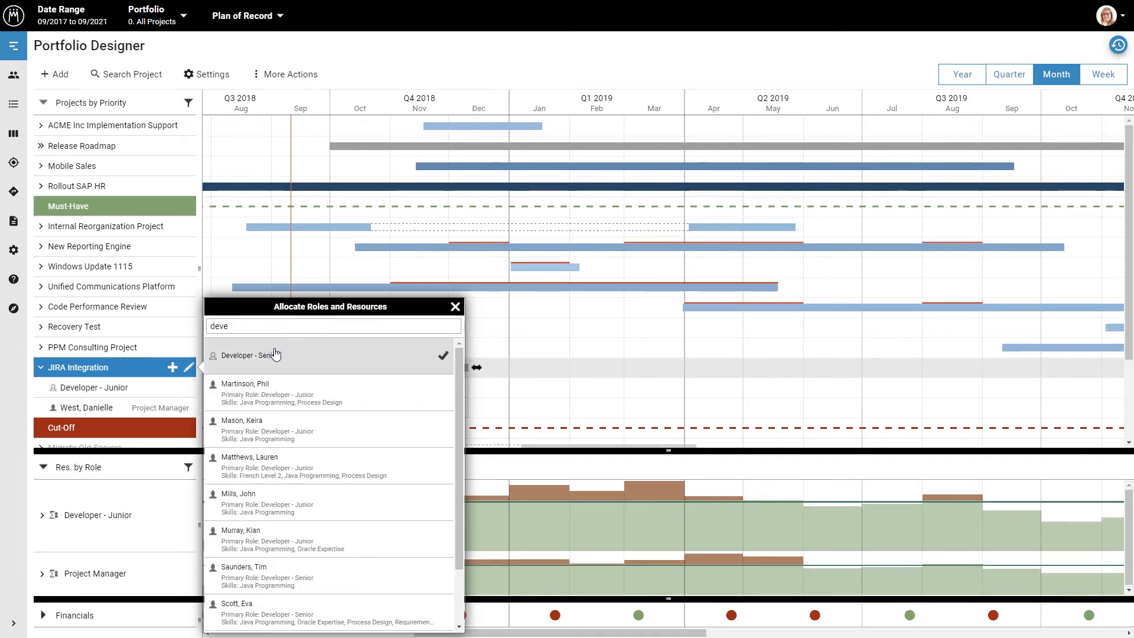
click(454, 307)
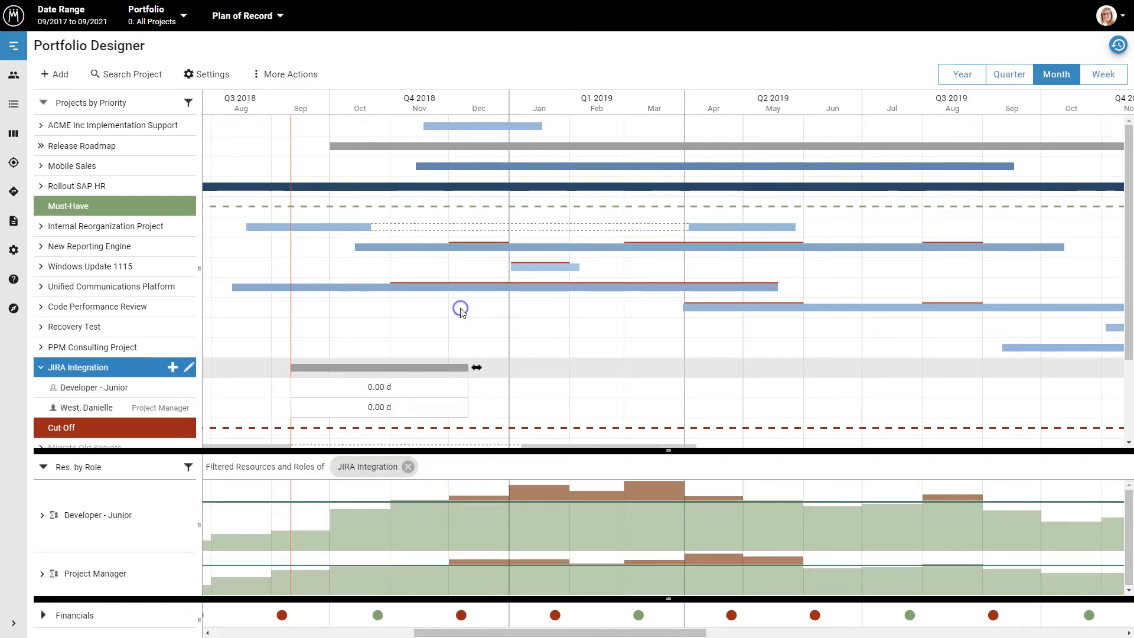
mouse_move(462, 313)
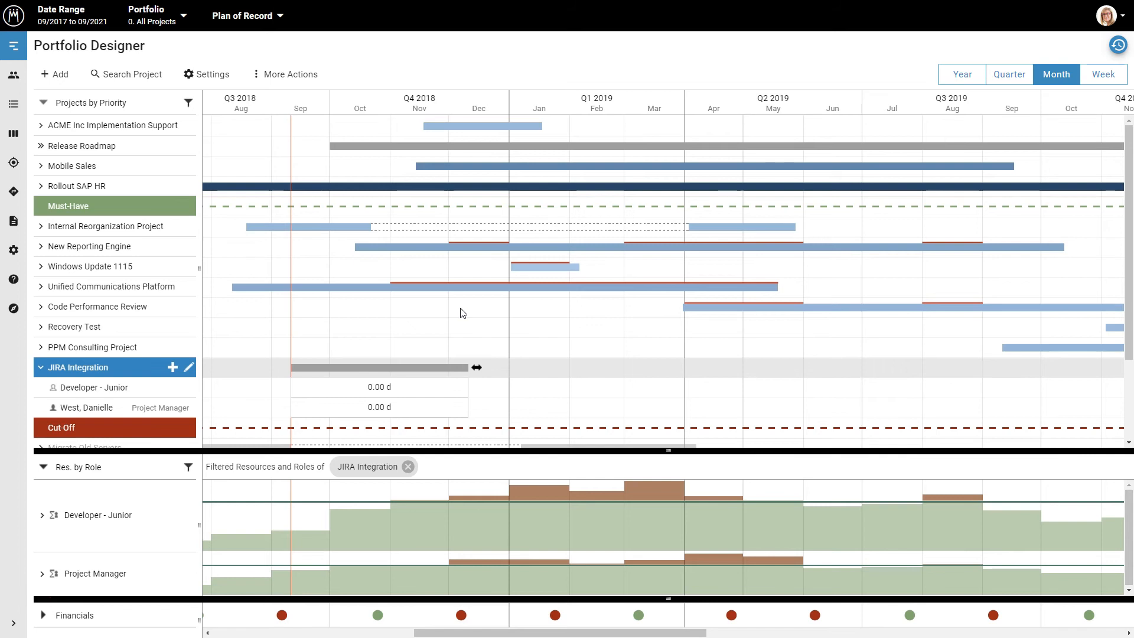
- Enter 10 days for the project manager and 30 days for Developer - Junior on JIRA Integration
double_click(378, 407)
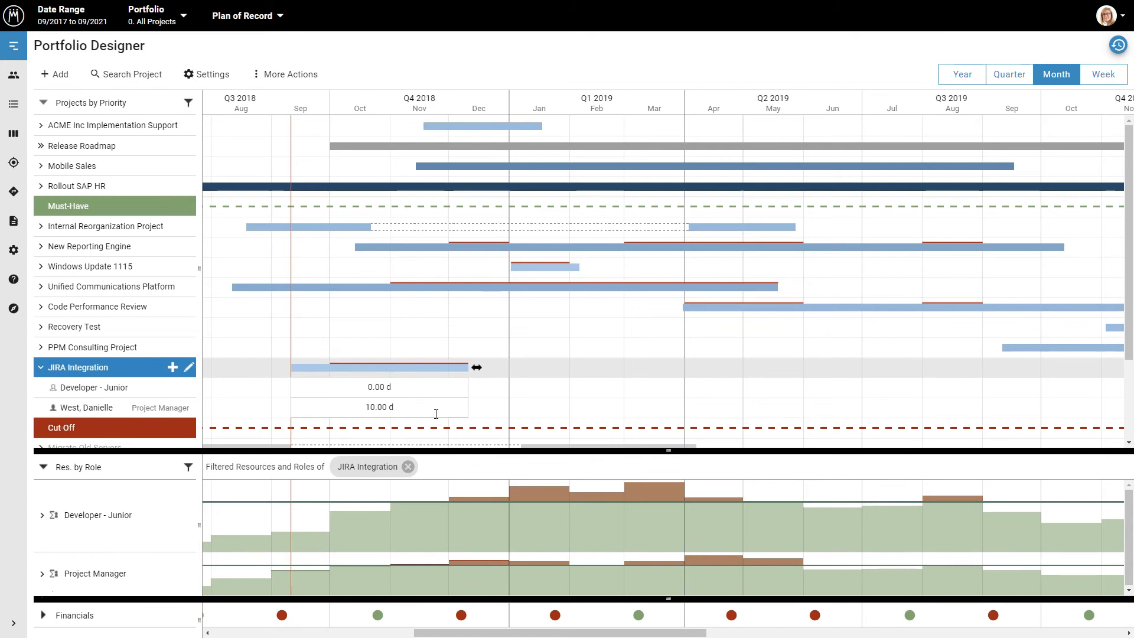
mouse_move(399, 394)
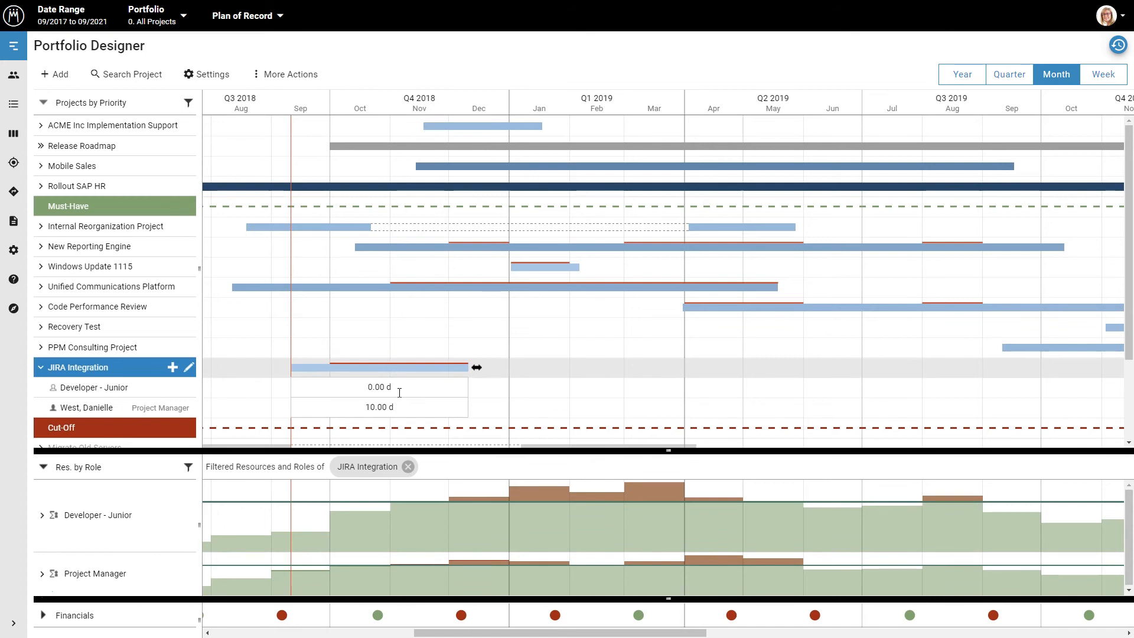
text(30)
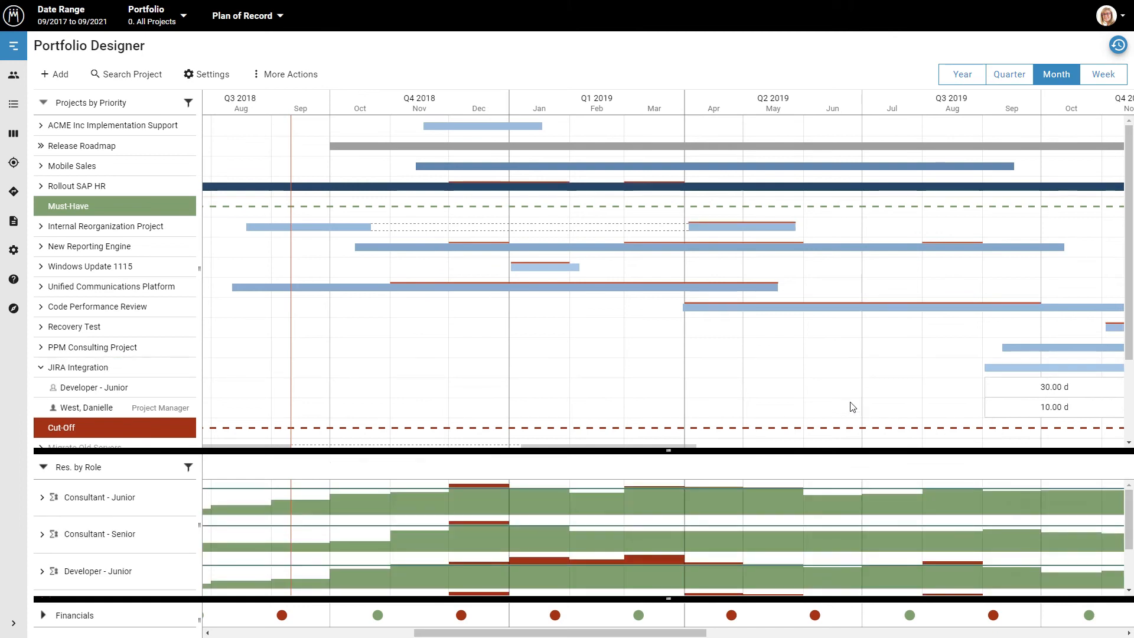
mouse_move(841, 405)
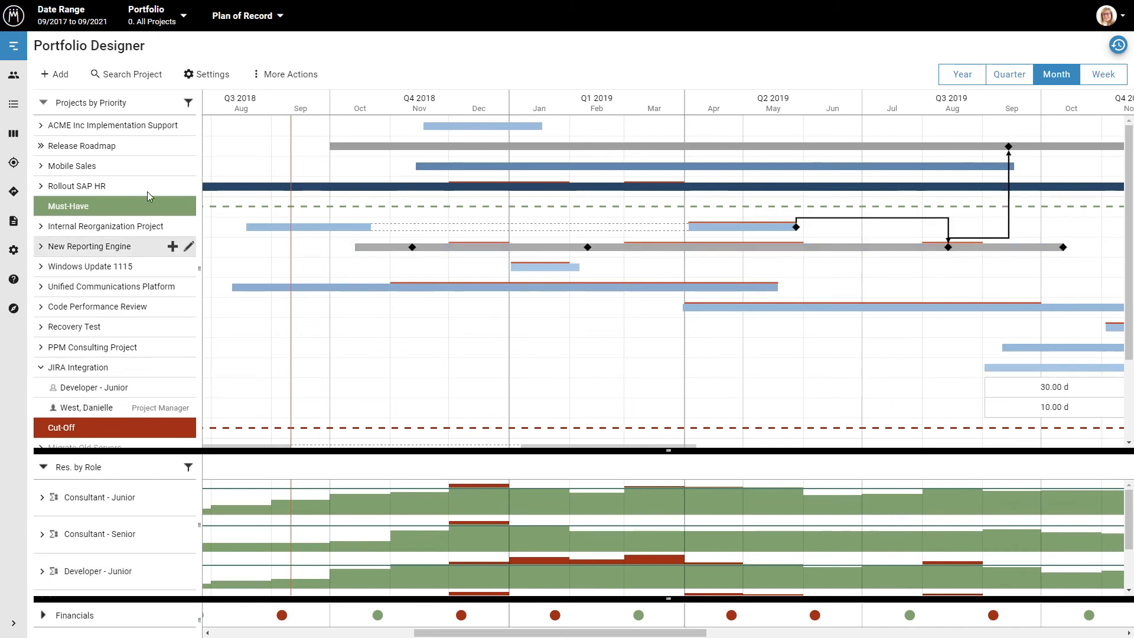
- Show the list of available portfolios from the top bar
click(186, 17)
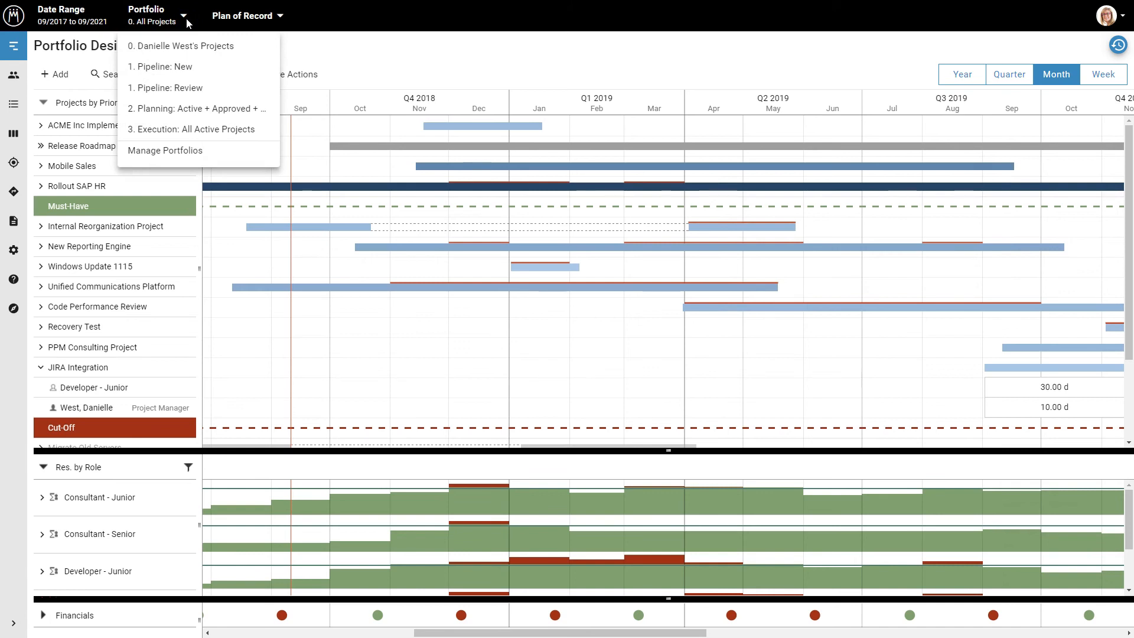
- Close the portfolio list, review the Plan of Record scenario choices and close them without switching
click(186, 17)
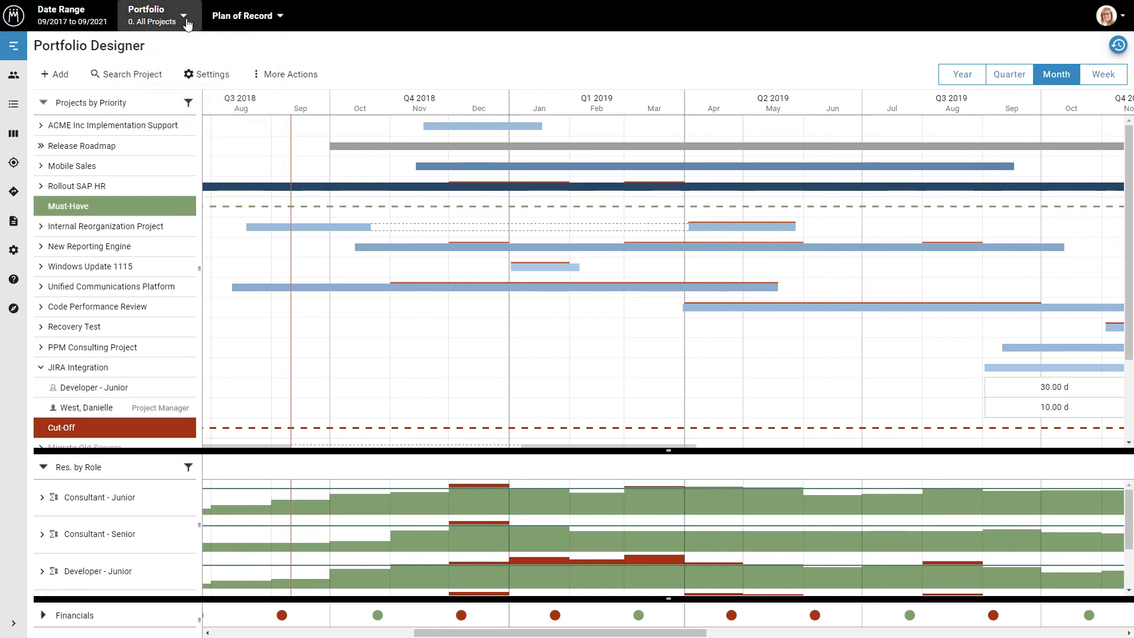
click(277, 16)
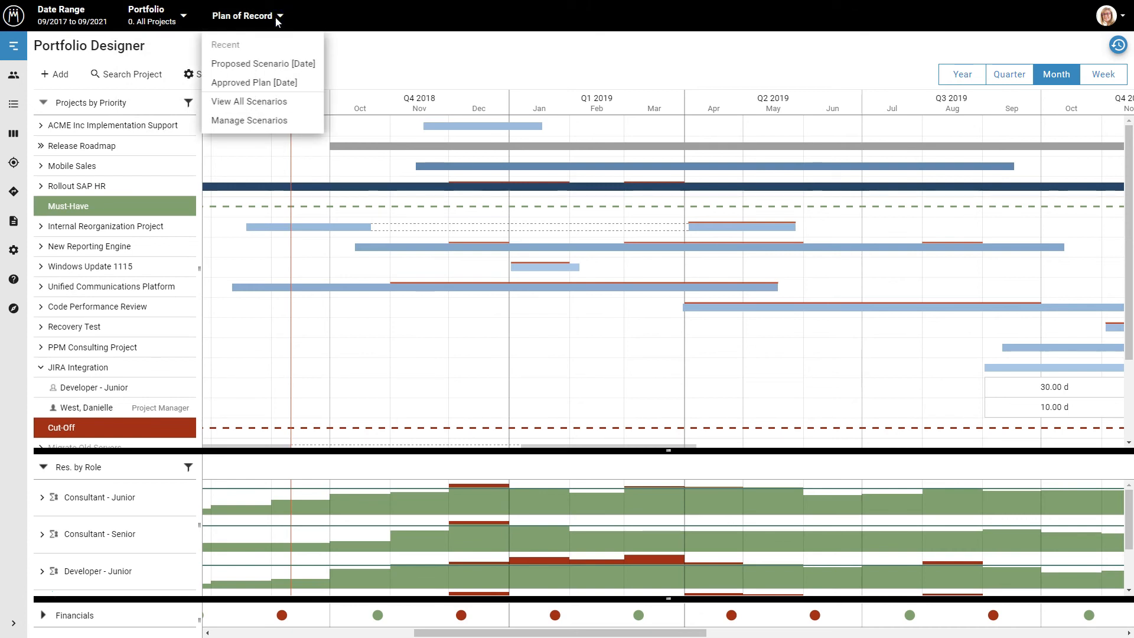
click(272, 369)
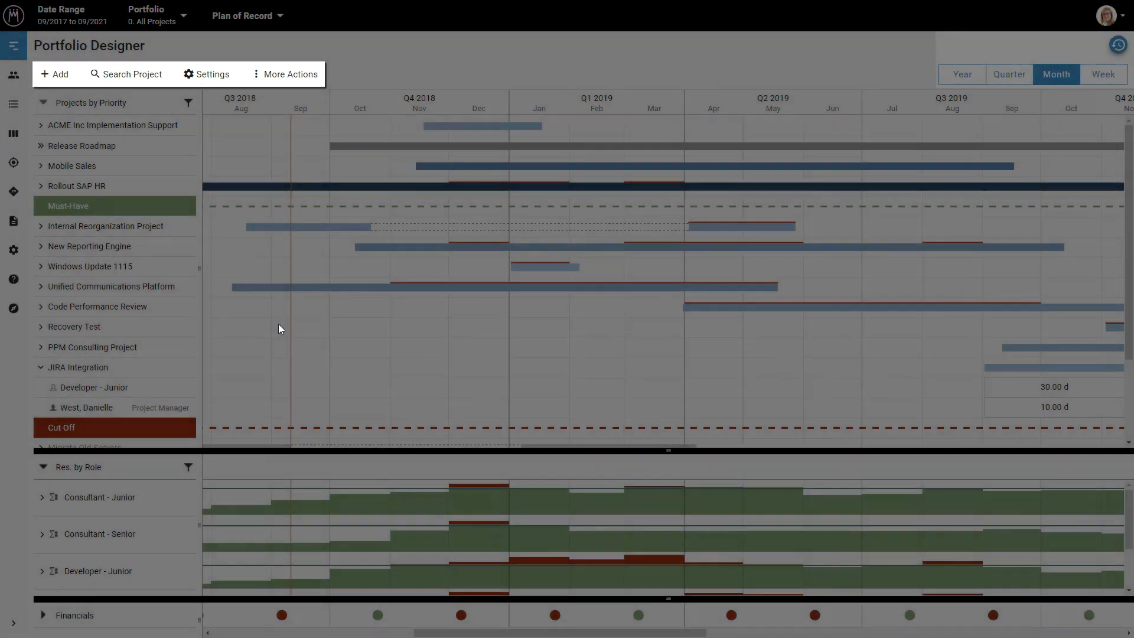
- Briefly show and dismiss the More Actions list before expanding the sidebar
click(281, 73)
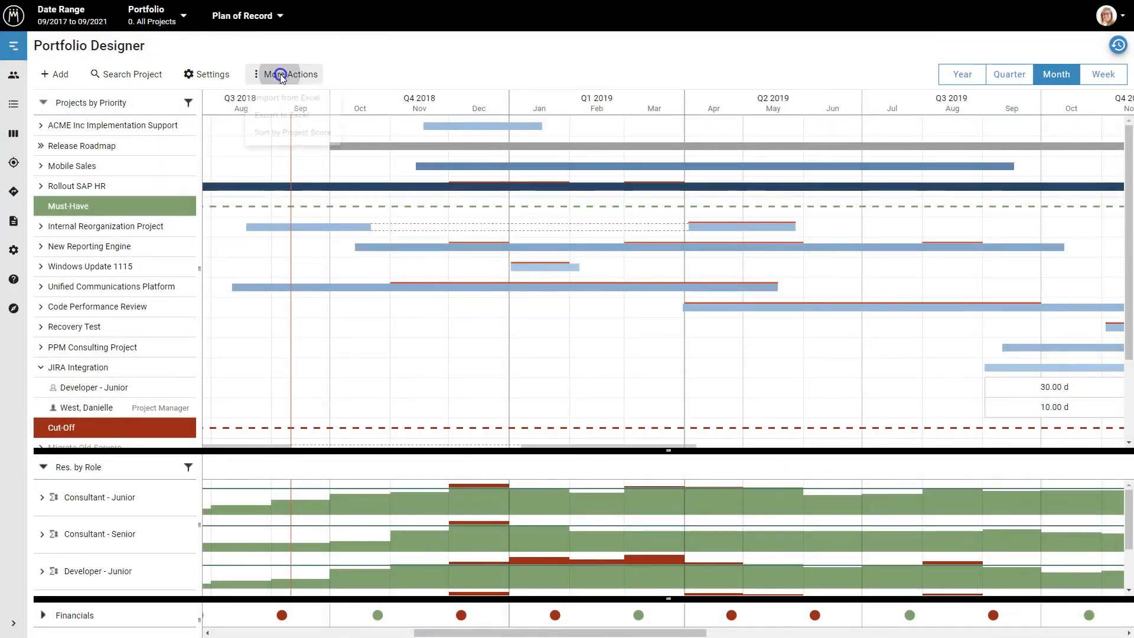
click(283, 74)
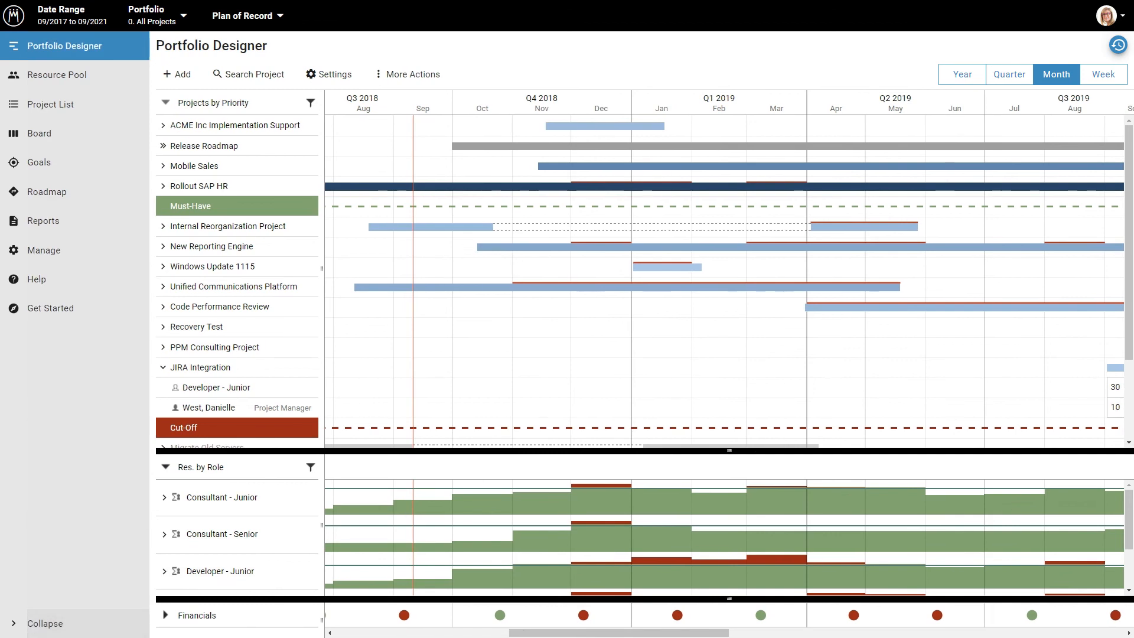
mouse_move(140, 83)
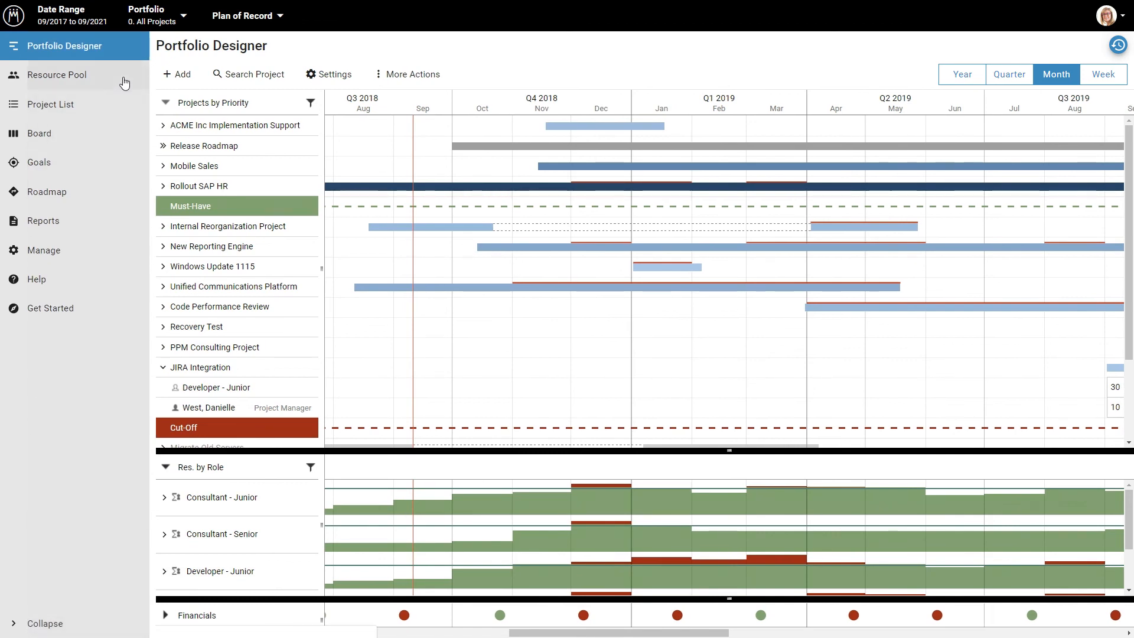
- View the Resource Pool of people, then switch to the Project List of all projects
click(57, 76)
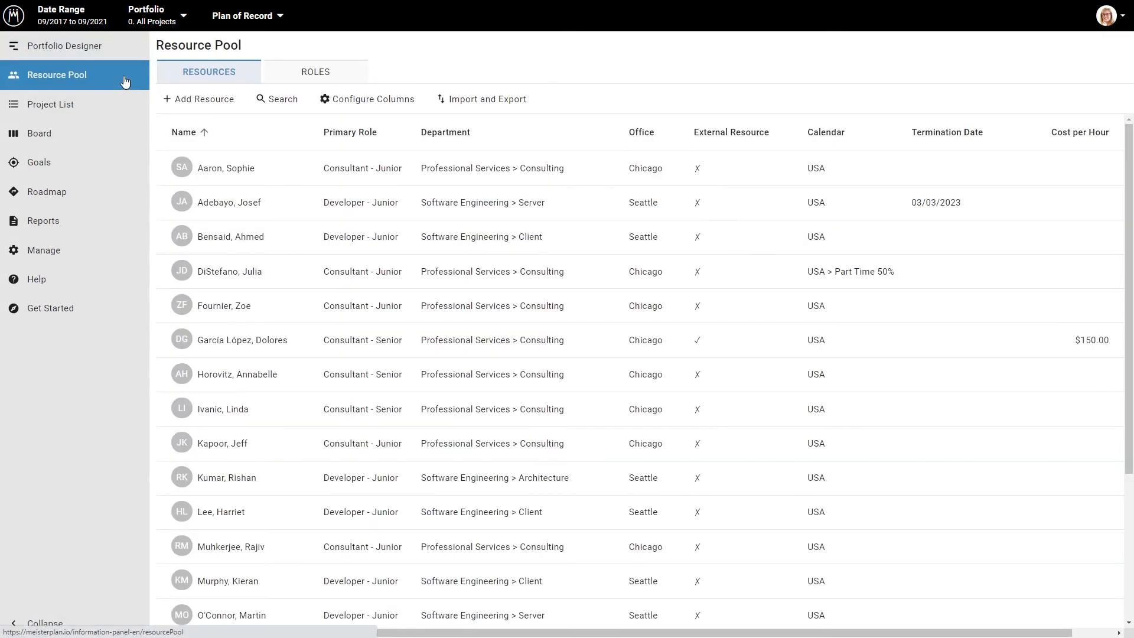
click(51, 104)
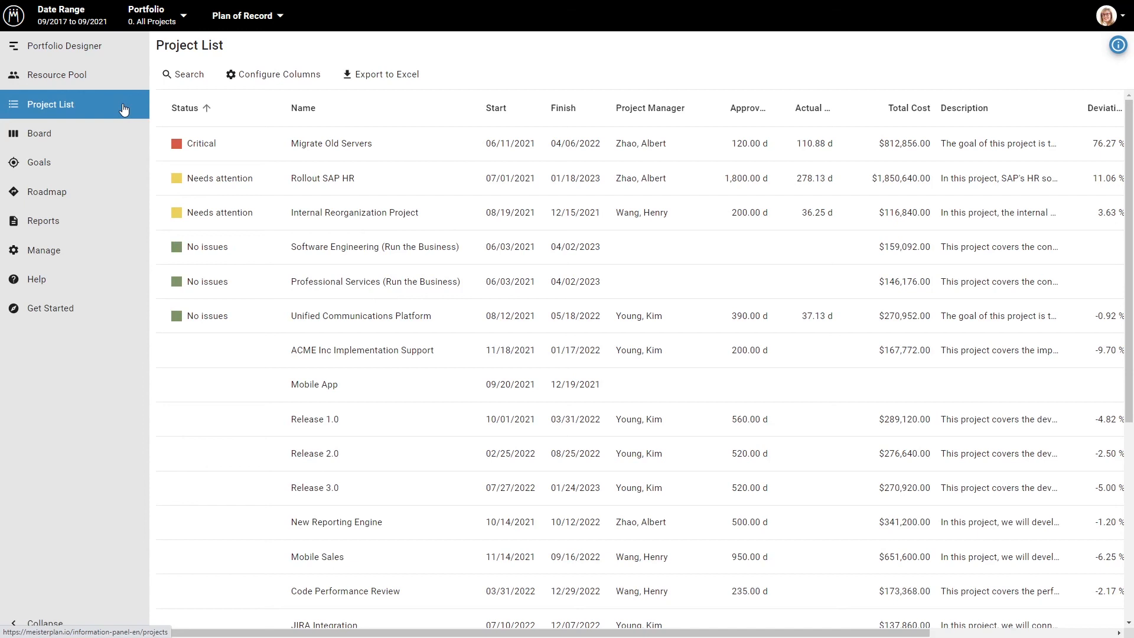
- Show the Roadmap with projects grouped by business goal across 2021–2023
click(47, 191)
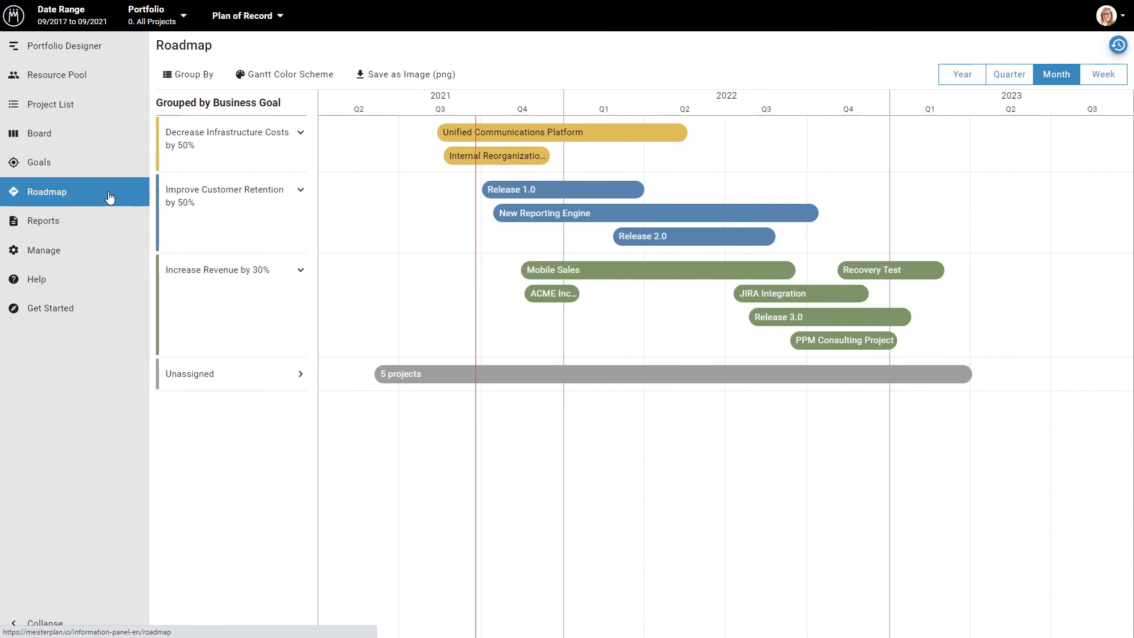
mouse_move(99, 282)
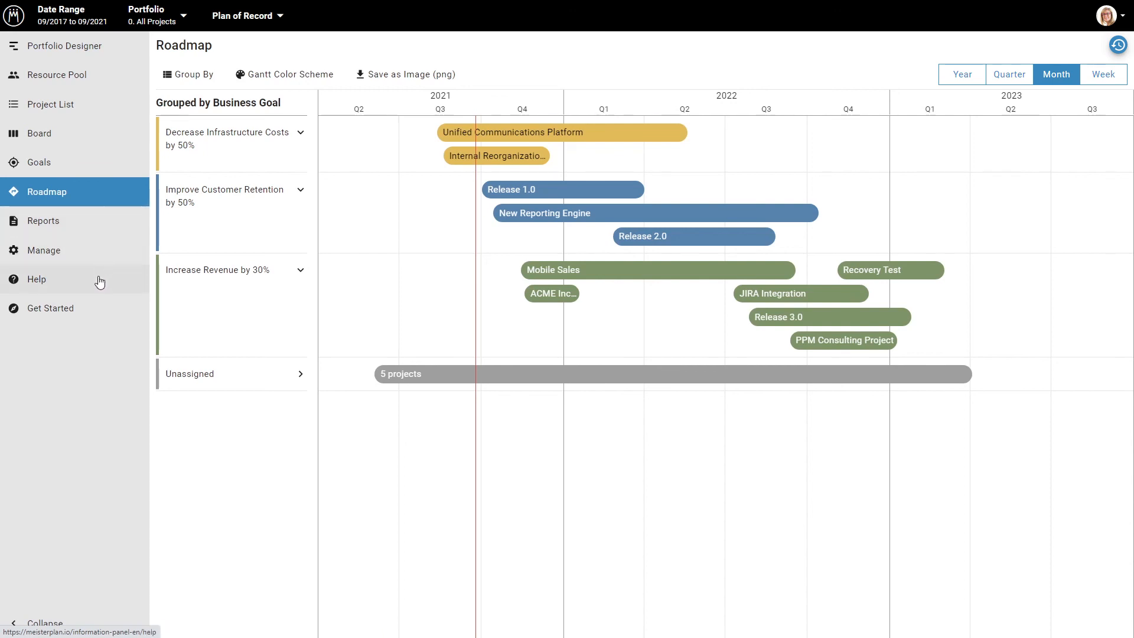
- Visit the Help Center, then bring up the Manage area for configuration, users and integrations
click(37, 279)
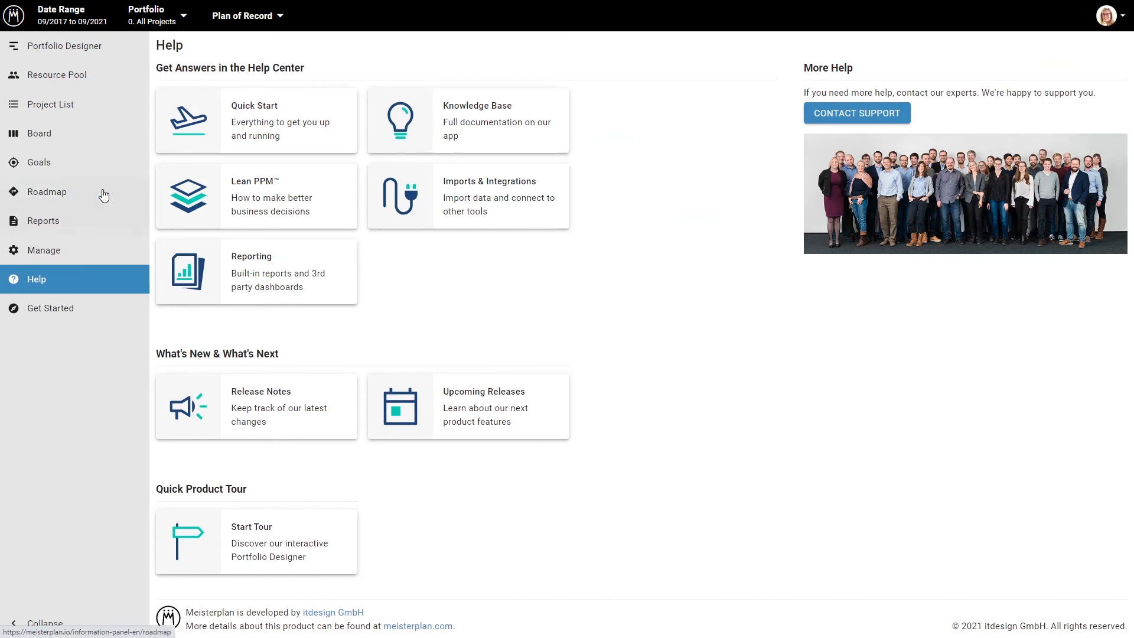
mouse_move(111, 170)
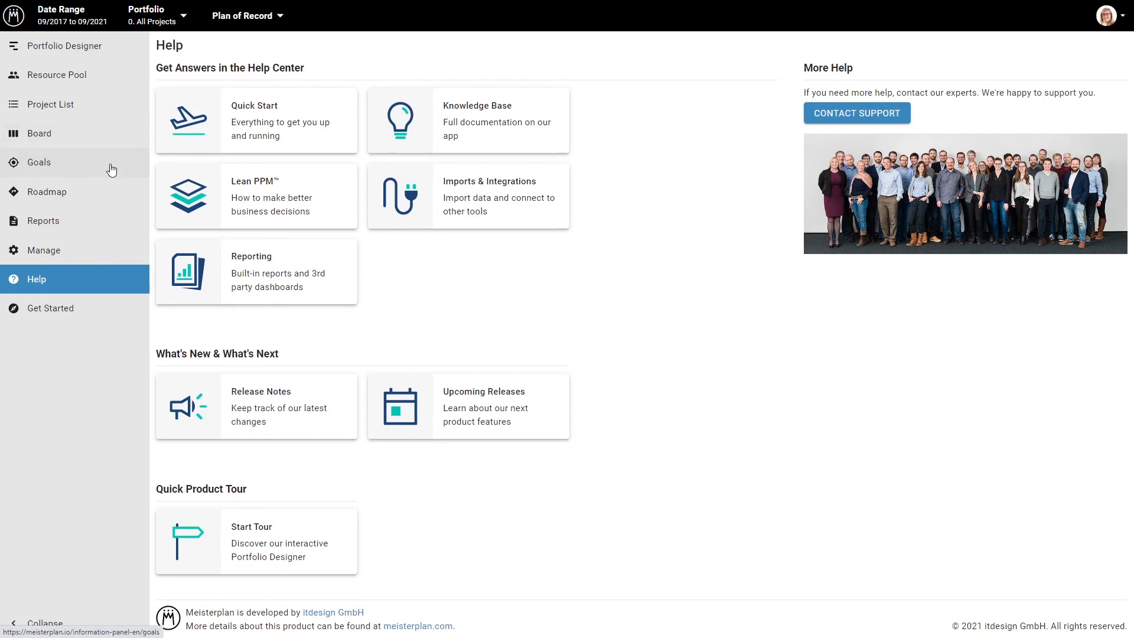
mouse_move(99, 226)
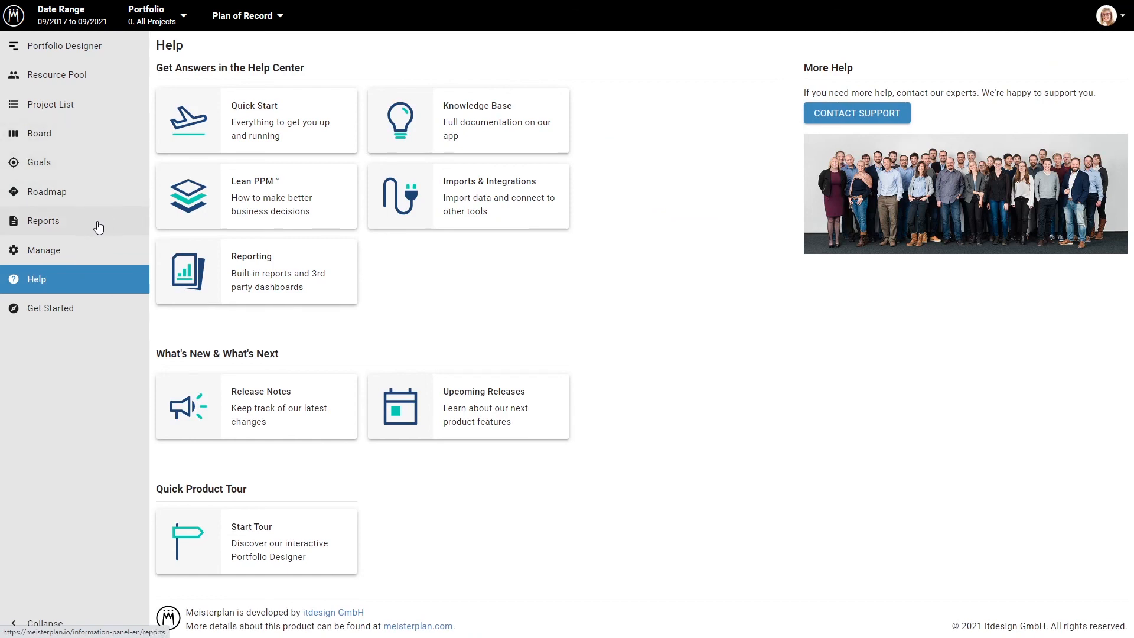
click(44, 250)
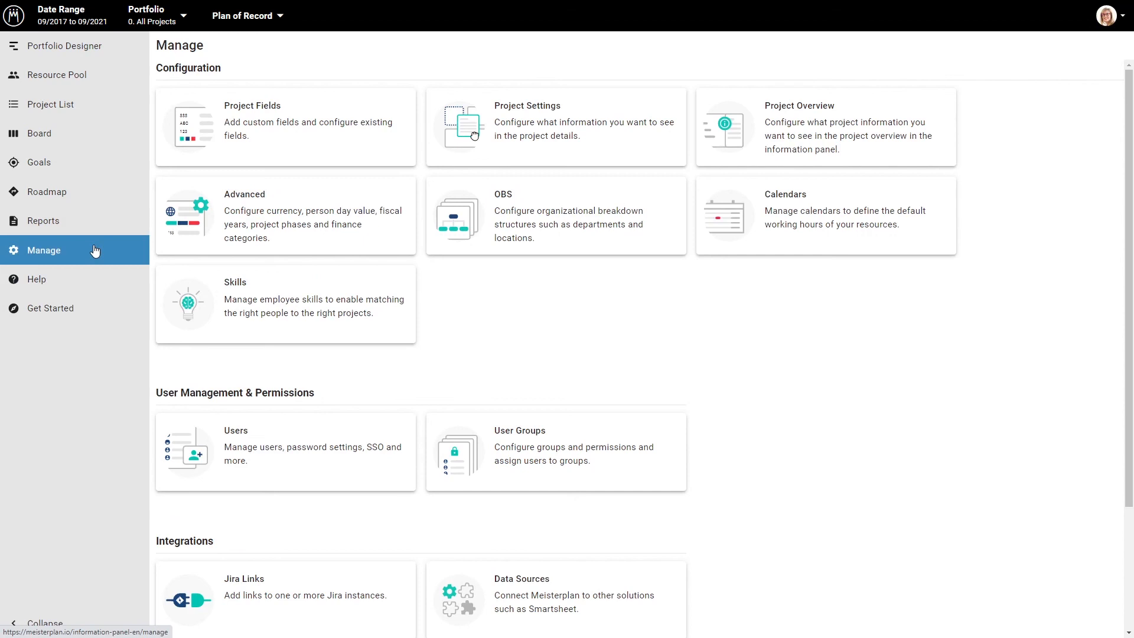